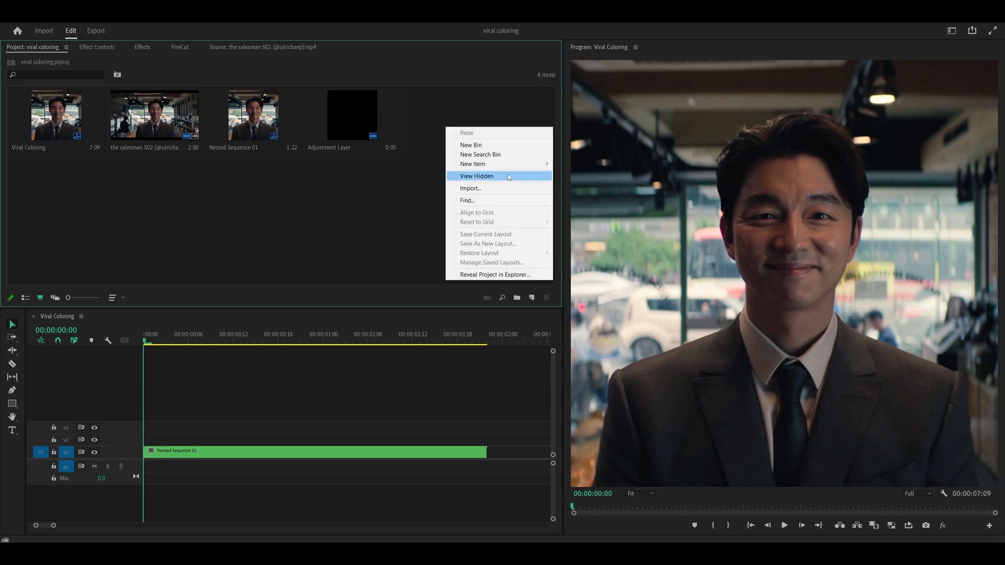
- Create a 1080×1080 adjustment layer and place it on V2 above Nested Sequence 01
left_click(472, 163)
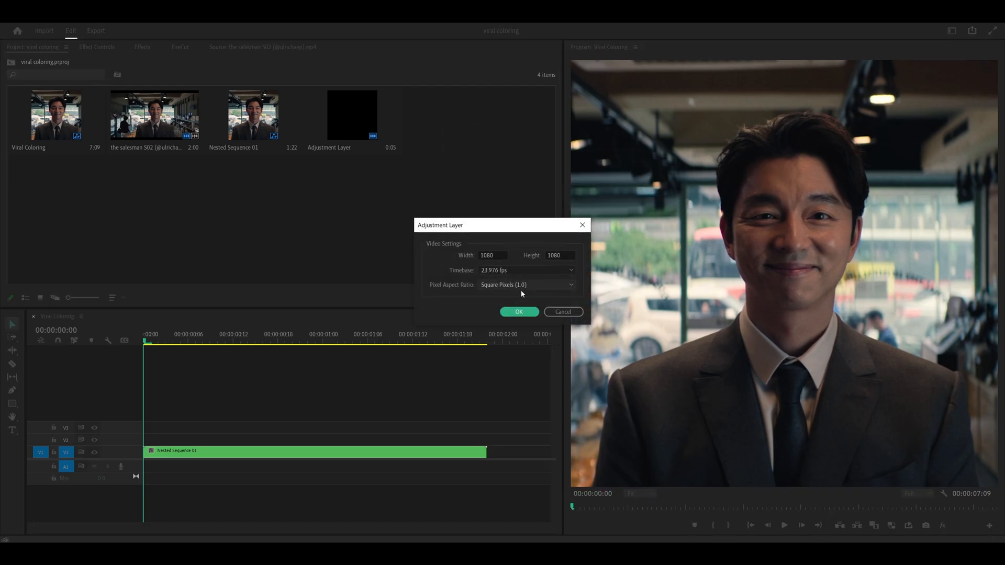
left_click(519, 312)
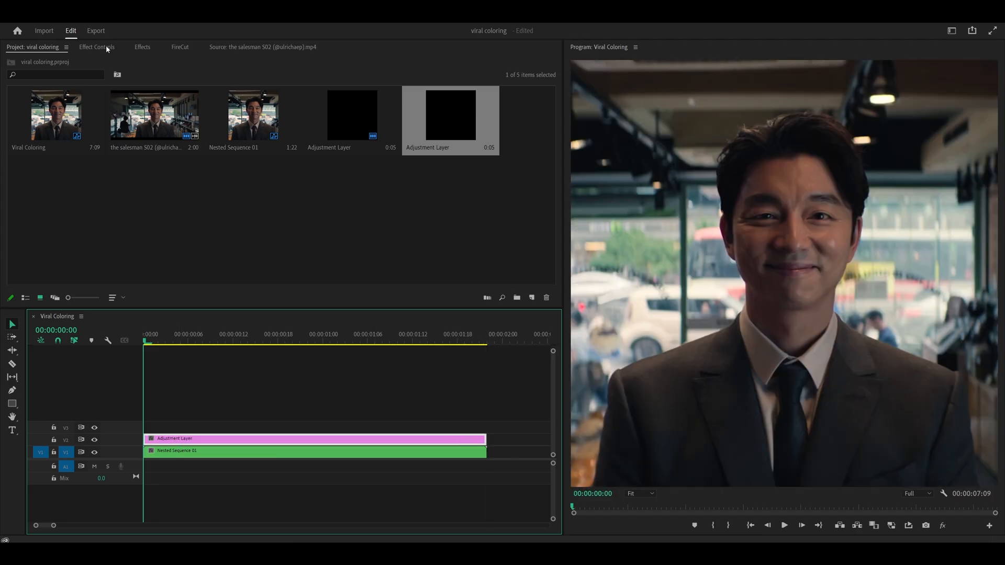
- Set S_Sharpen Small Detail Size to 3.00 and Small and Medium Detail scales to 2.000
left_click(142, 46)
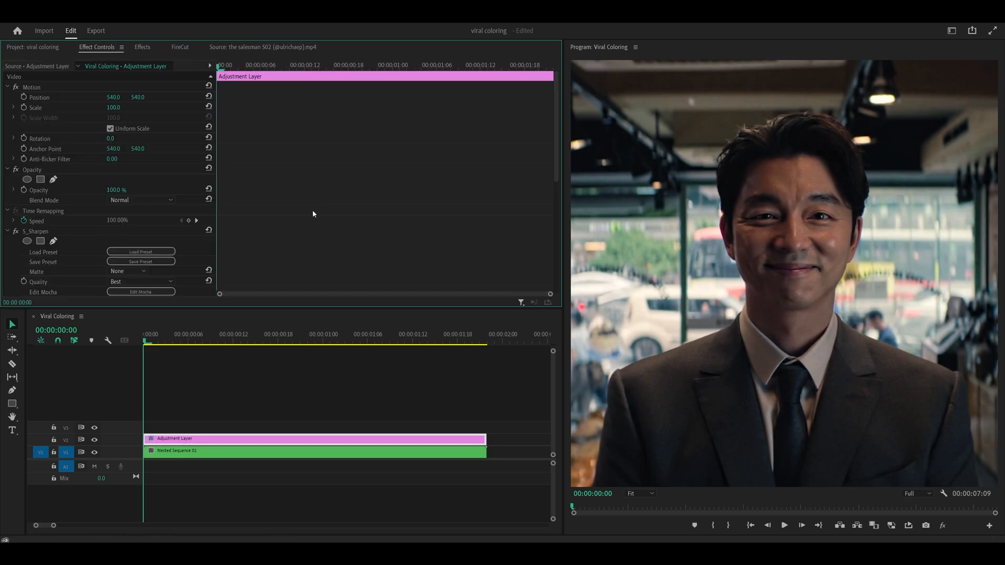
scroll("down", 3)
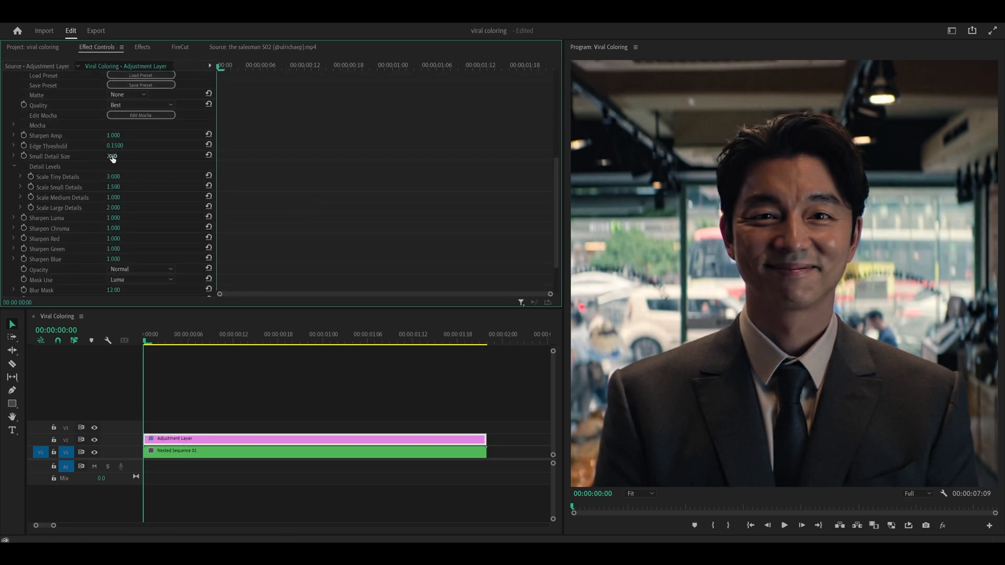
double_click(113, 157)
type("3")
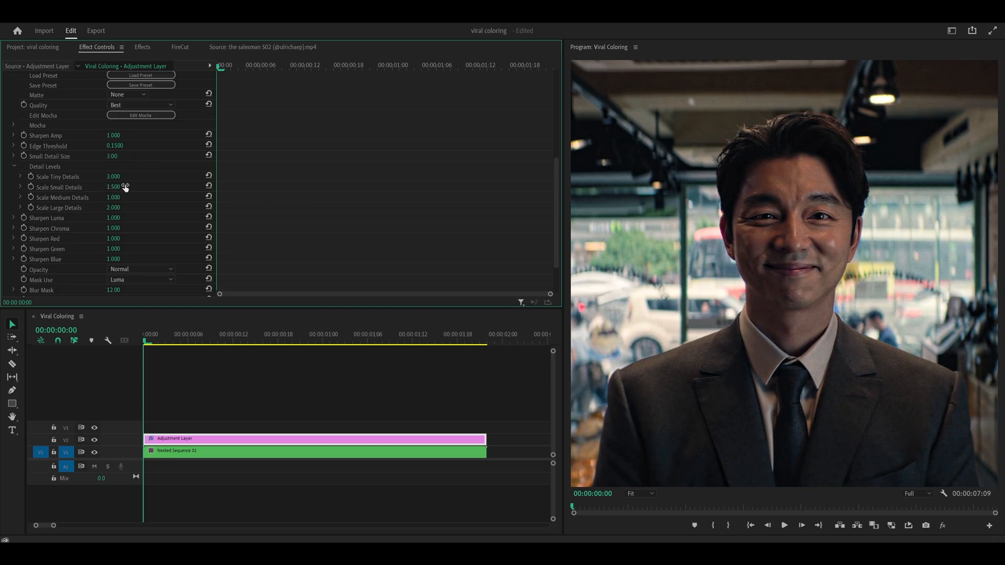
double_click(113, 186)
type("2.000")
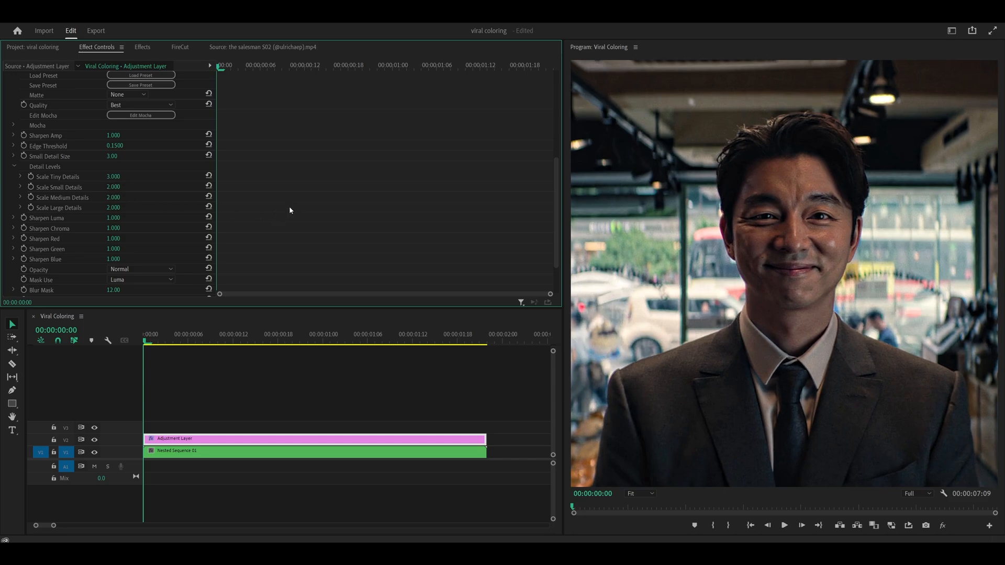
scroll("up", 3)
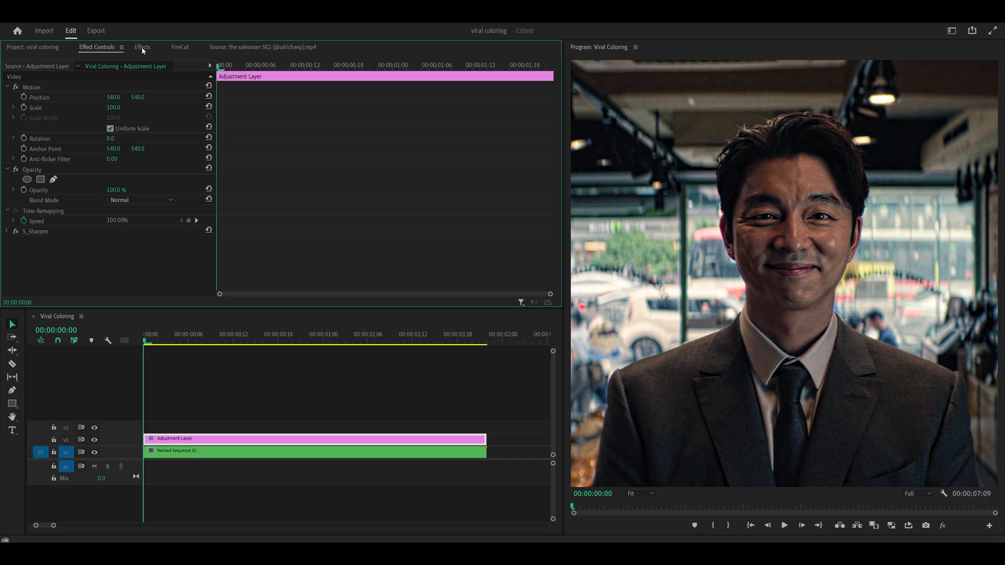
- Add Unsharp Mask to the adjustment layer and search effects for 'magic bullet'
left_click(143, 47)
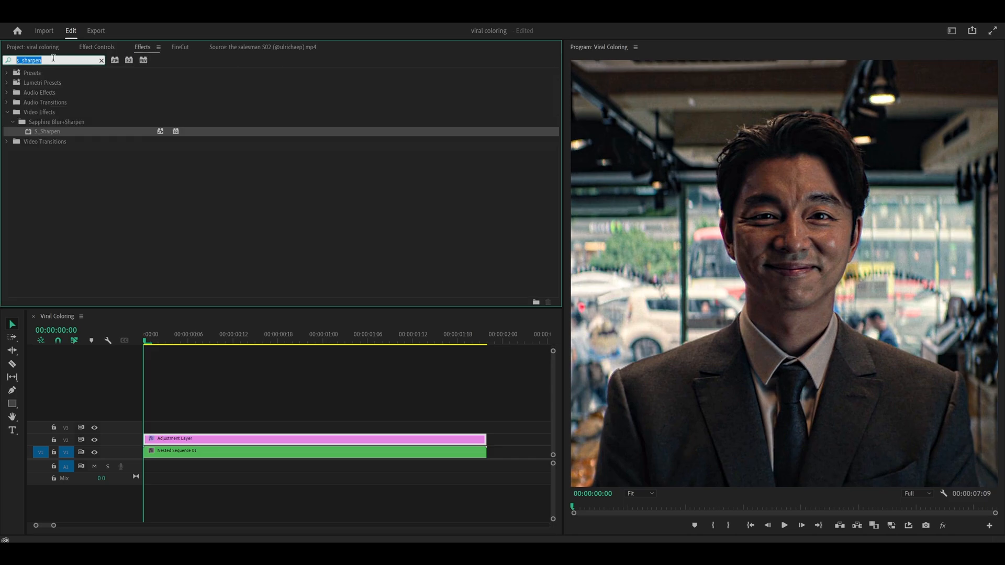
type("unsharp")
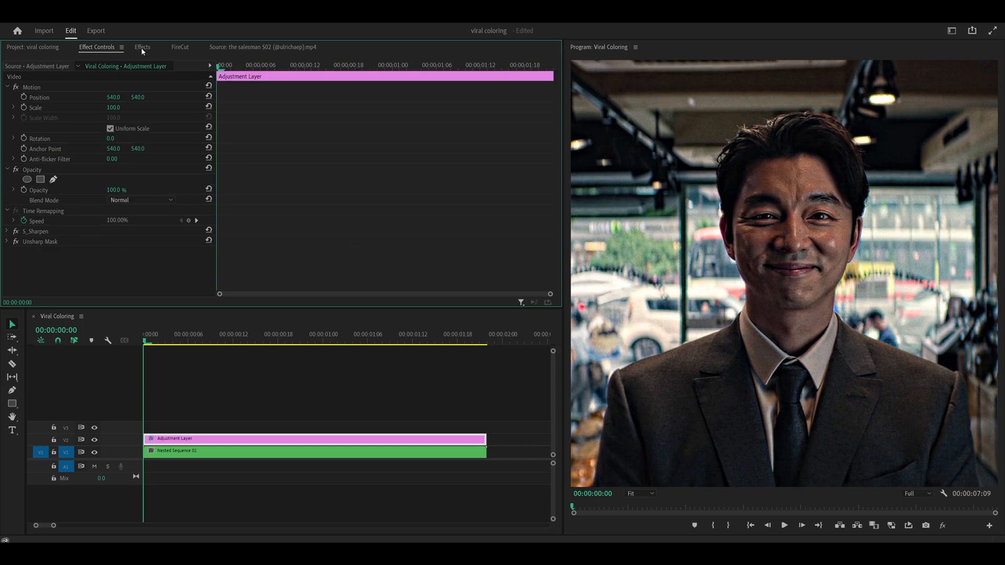
left_click(142, 46)
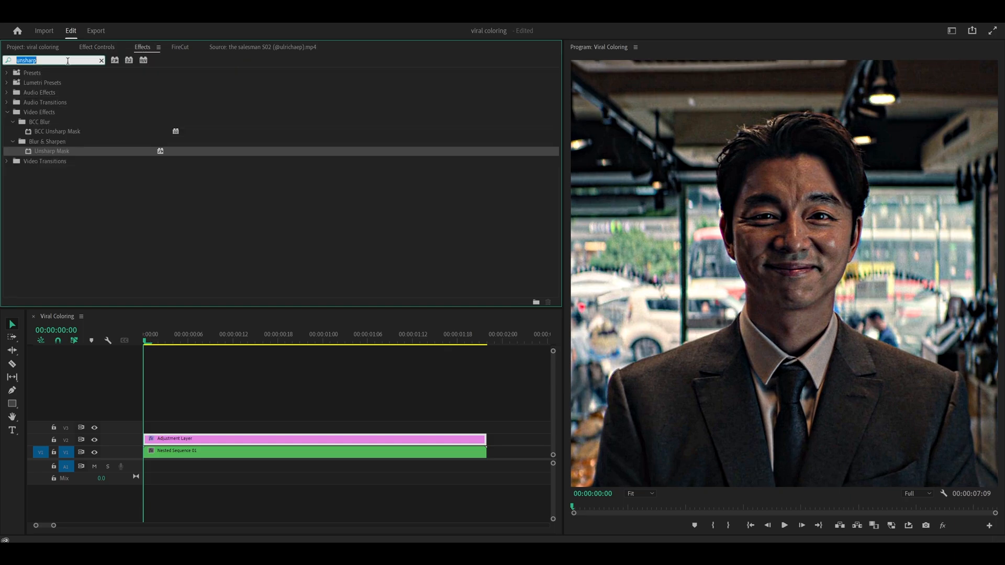
type("magic bullet")
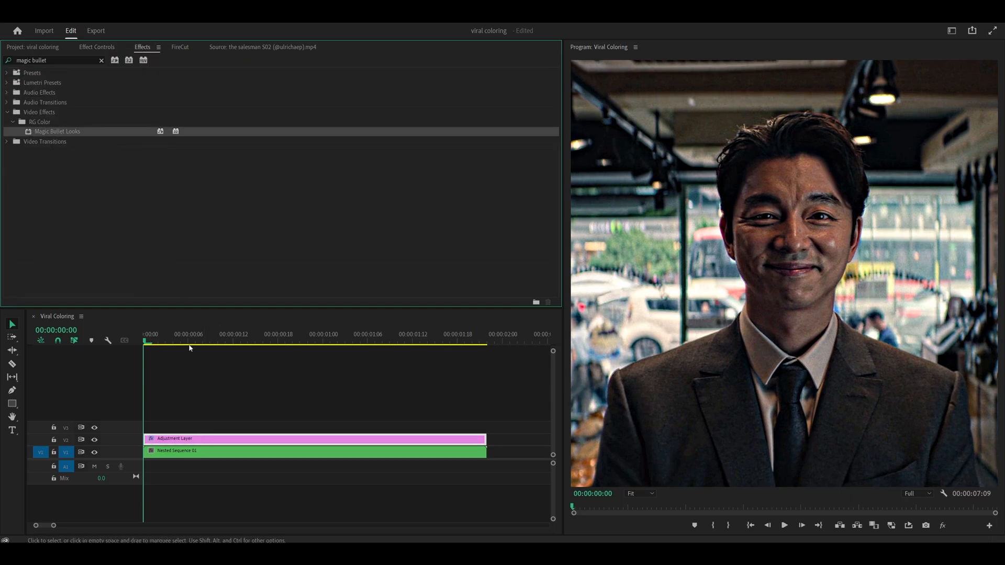
- Open the Looks editor and add Contrast then Spot Exposure to the tool chain
left_click(97, 46)
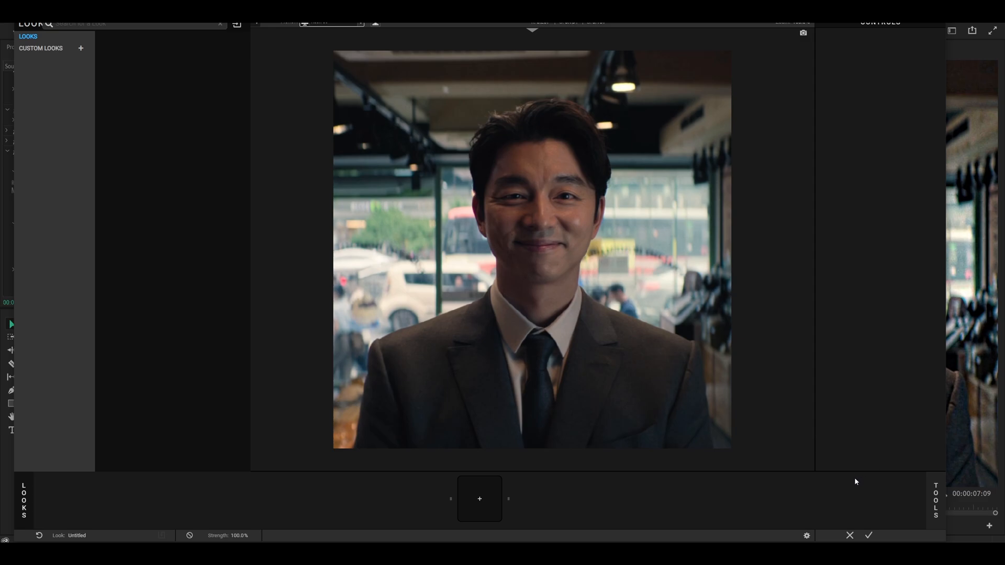
left_click(936, 499)
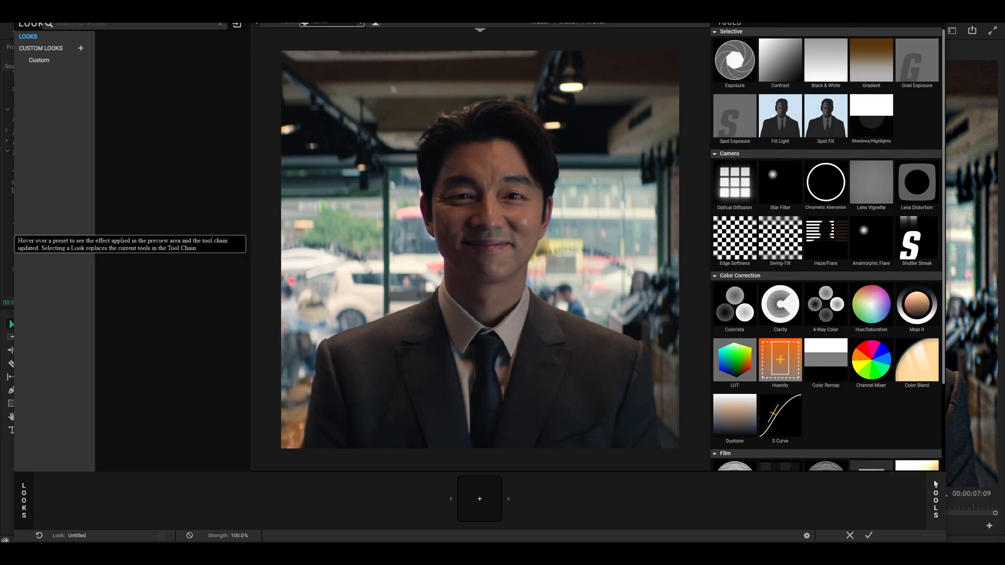
mouse_move(822, 403)
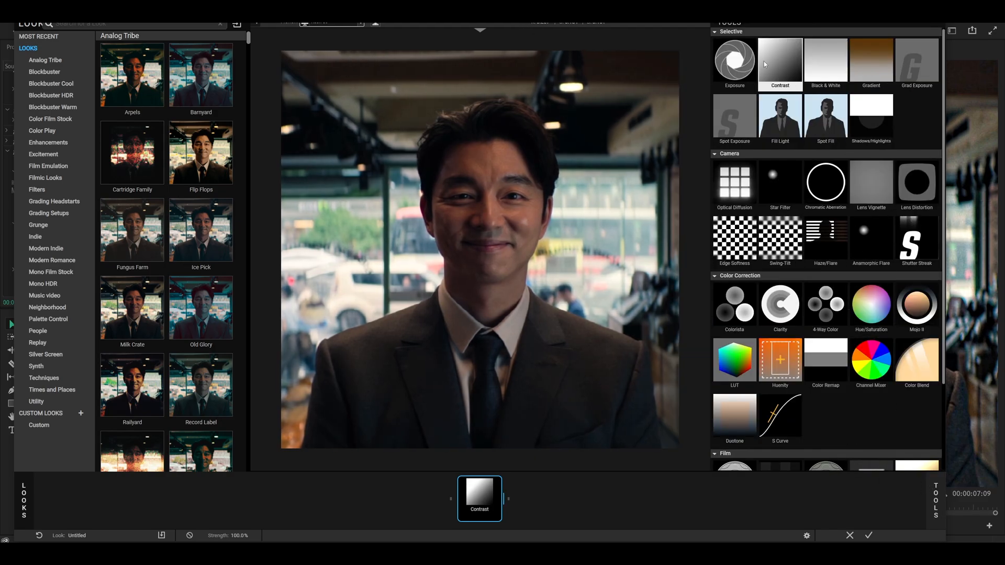
left_click(733, 119)
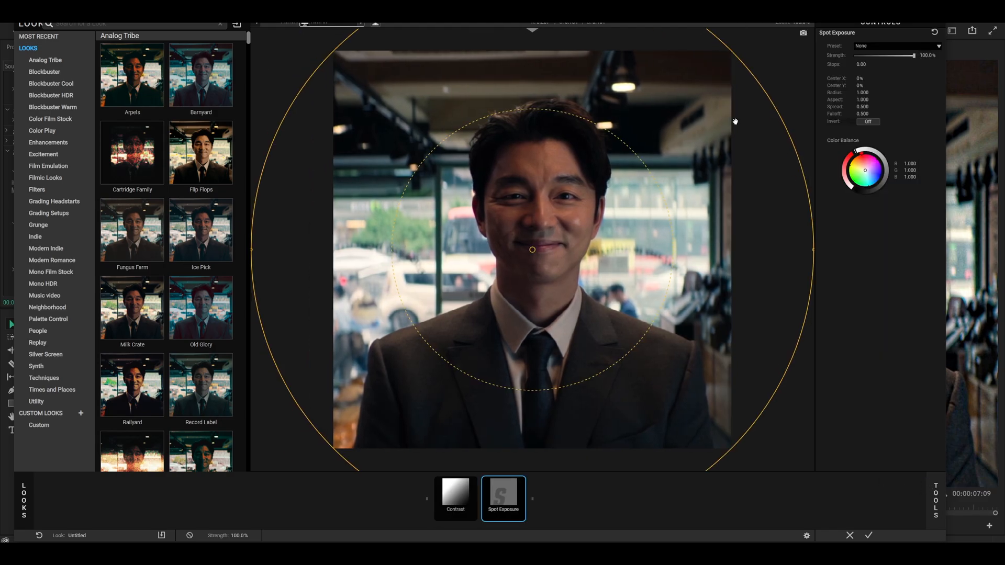
double_click(865, 64)
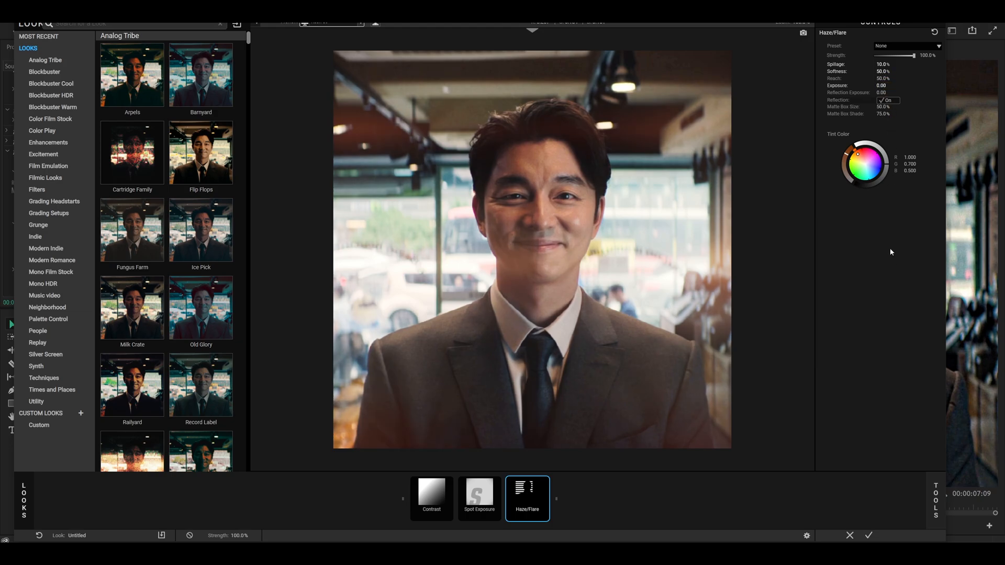
- Bring up the Tools drawer again to add Haze/Flare after Spot Exposure
left_click(886, 100)
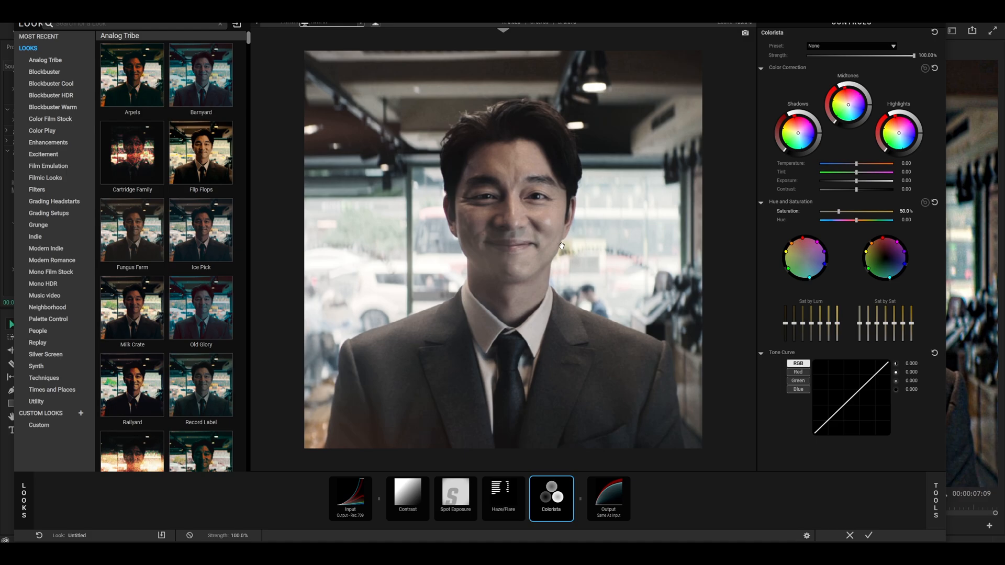
mouse_move(831, 420)
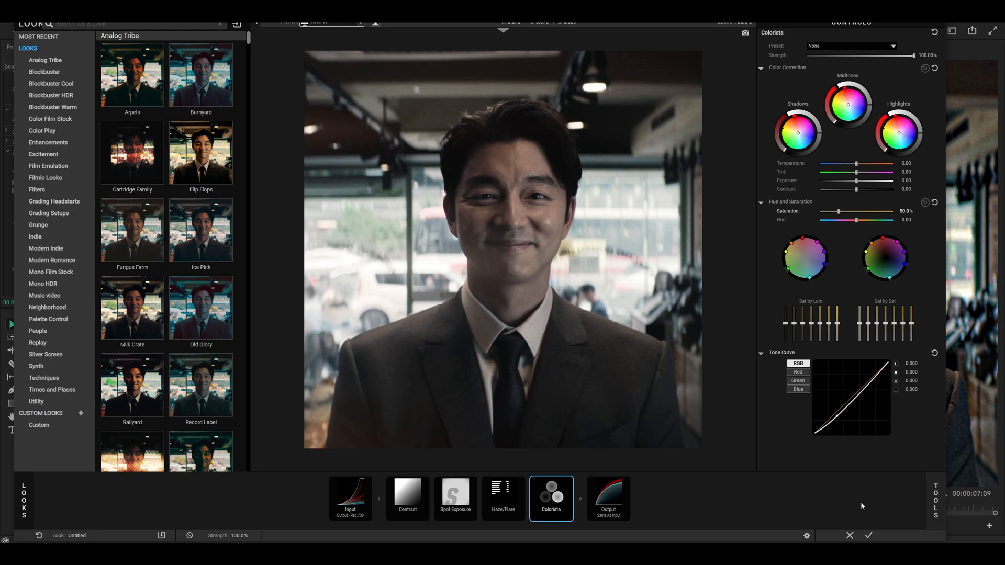
mouse_move(873, 532)
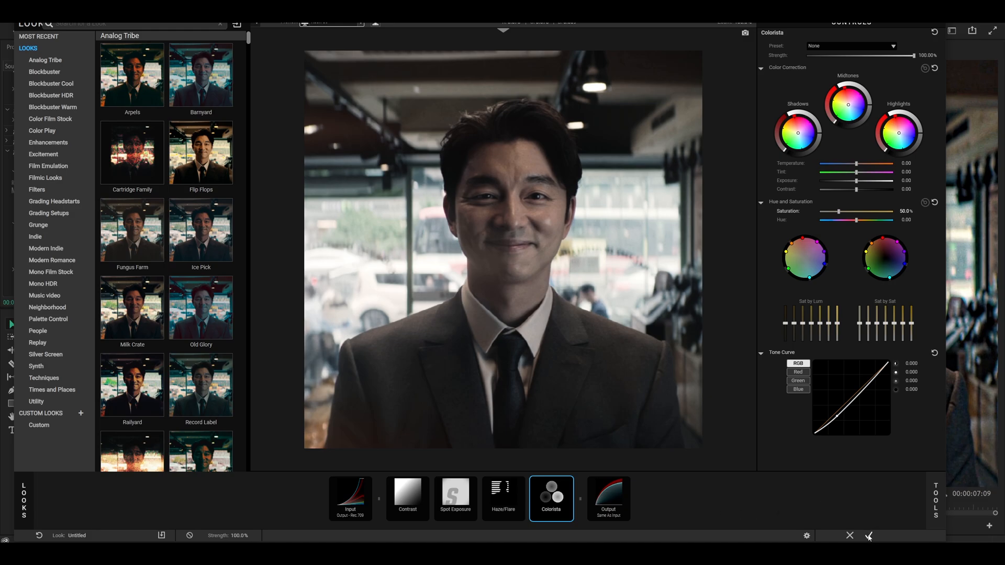
- Apply the look, add a second Magic Bullet Looks effect, and open its editor
left_click(868, 536)
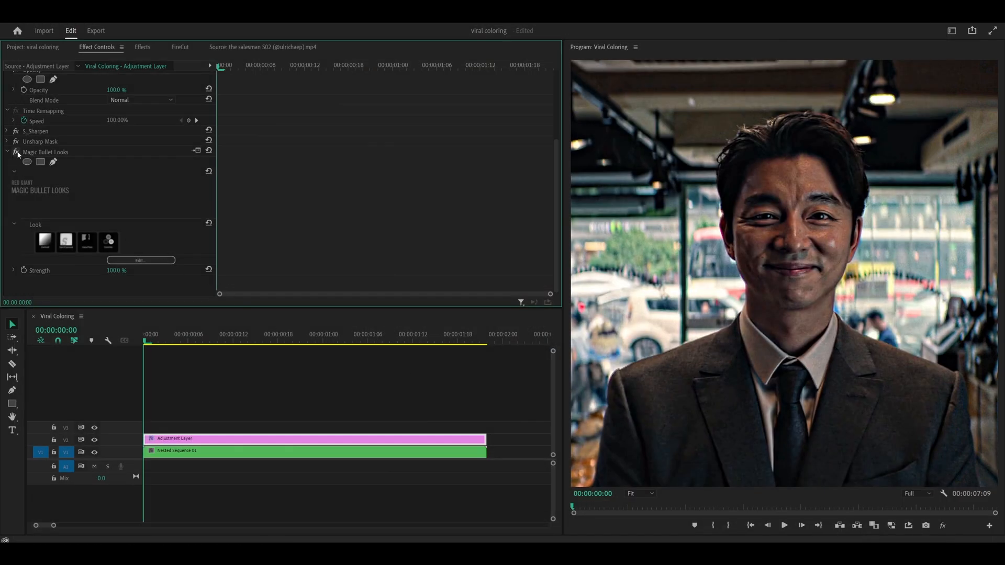
left_click(142, 47)
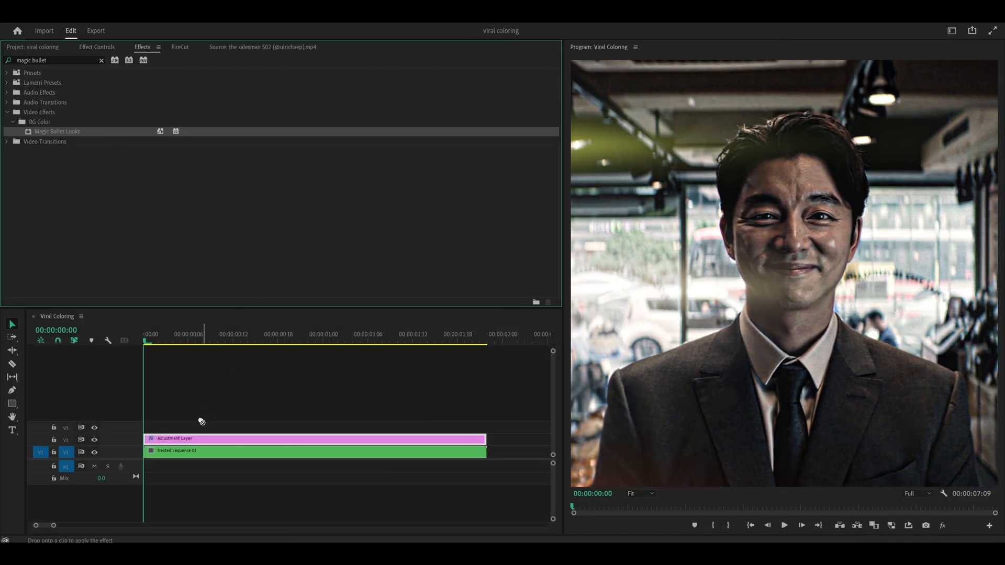
left_click(97, 46)
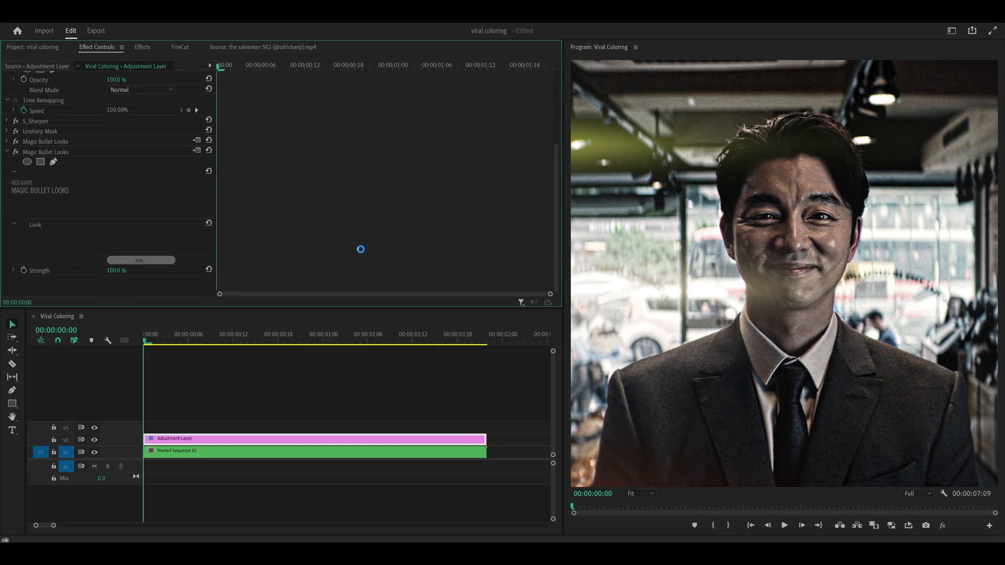
left_click(140, 260)
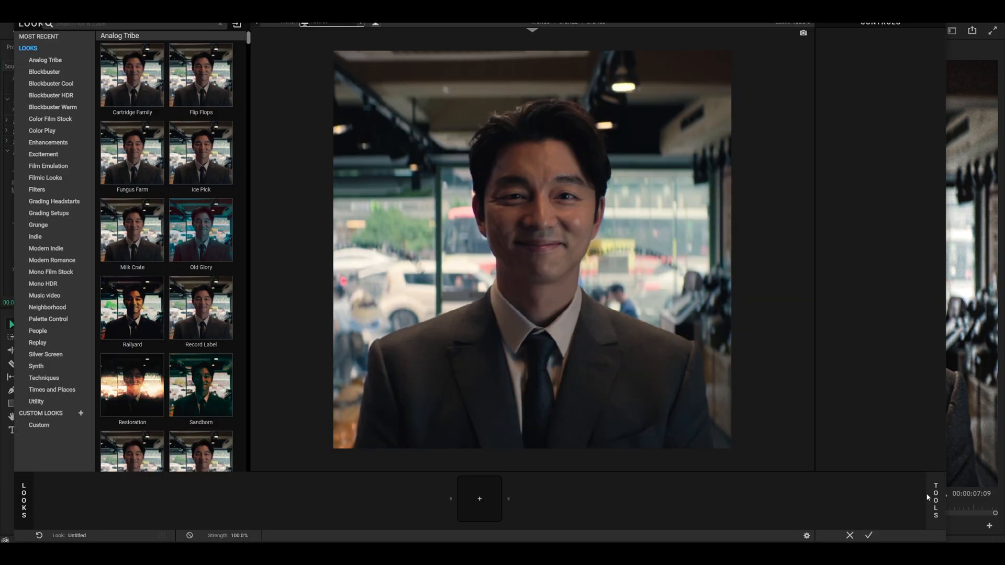
- Add Exposure at -0.2 stops and Optical Diffusion with 10% density, 0.250 glow, Extreme quality
left_click(479, 498)
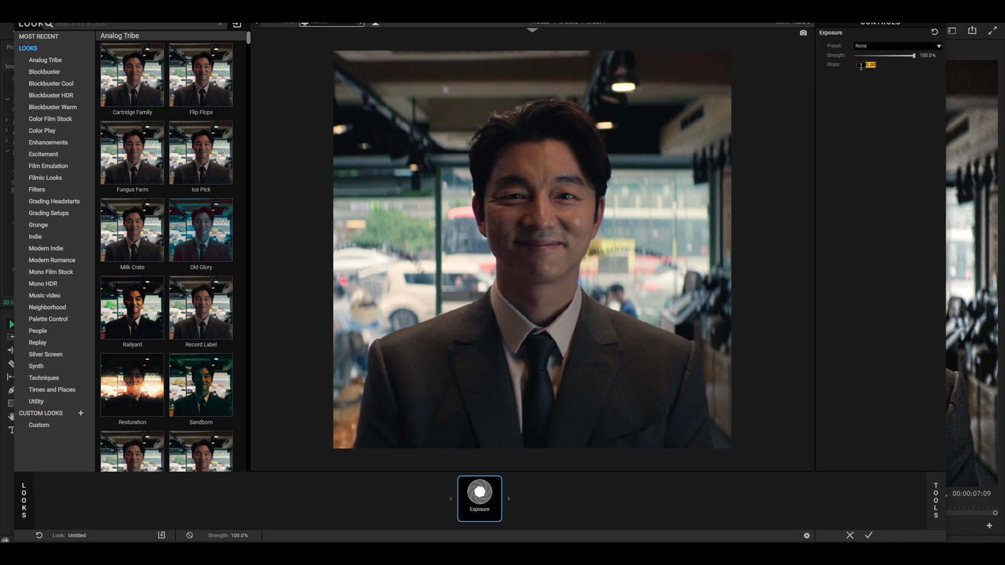
type("-0.2")
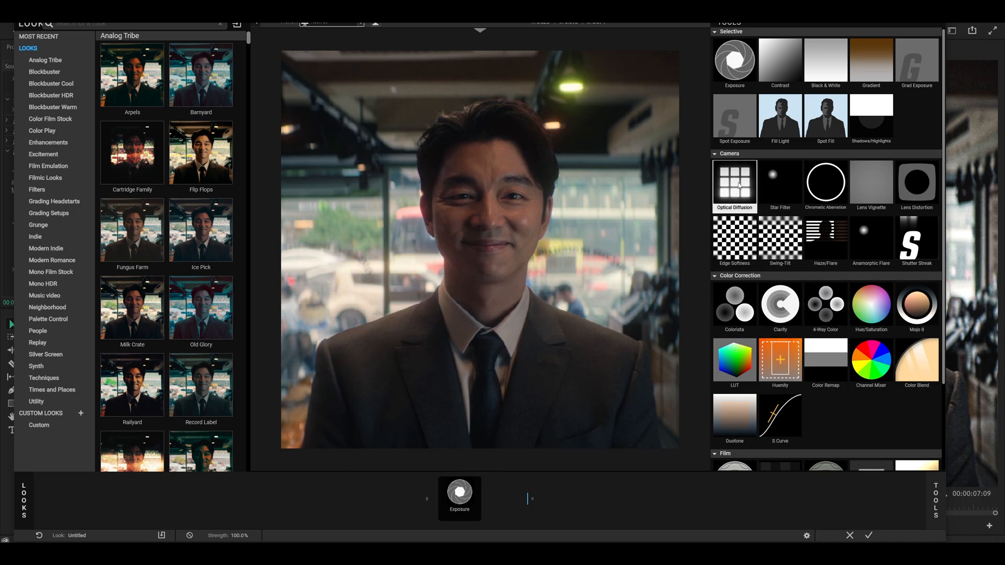
left_click(733, 185)
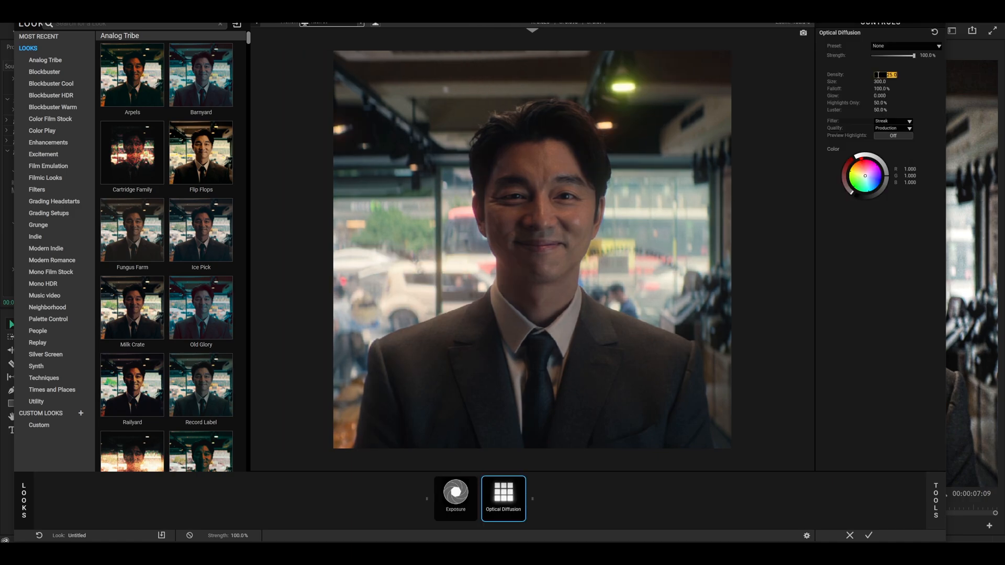
type("10.0")
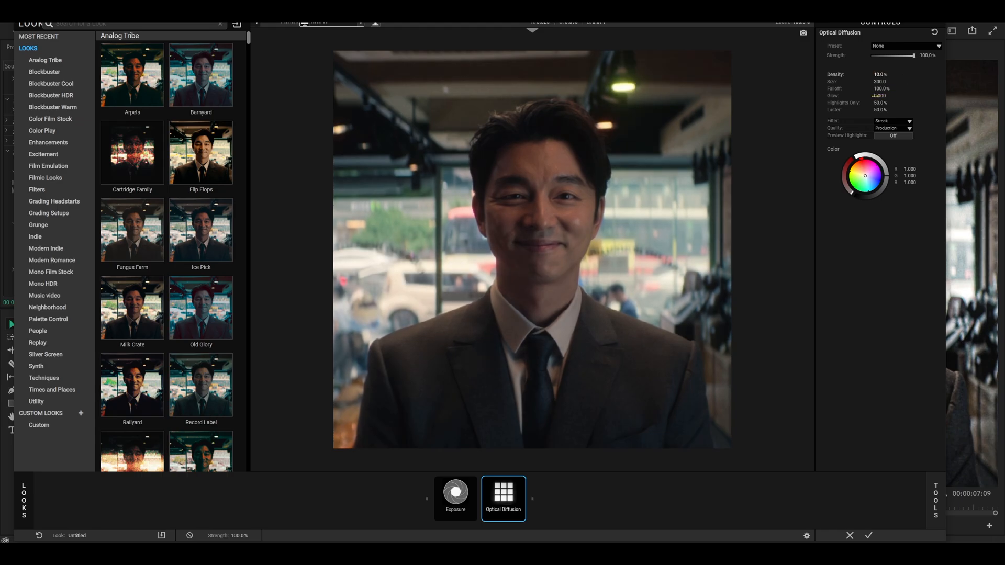
left_click(884, 95)
type("0.250")
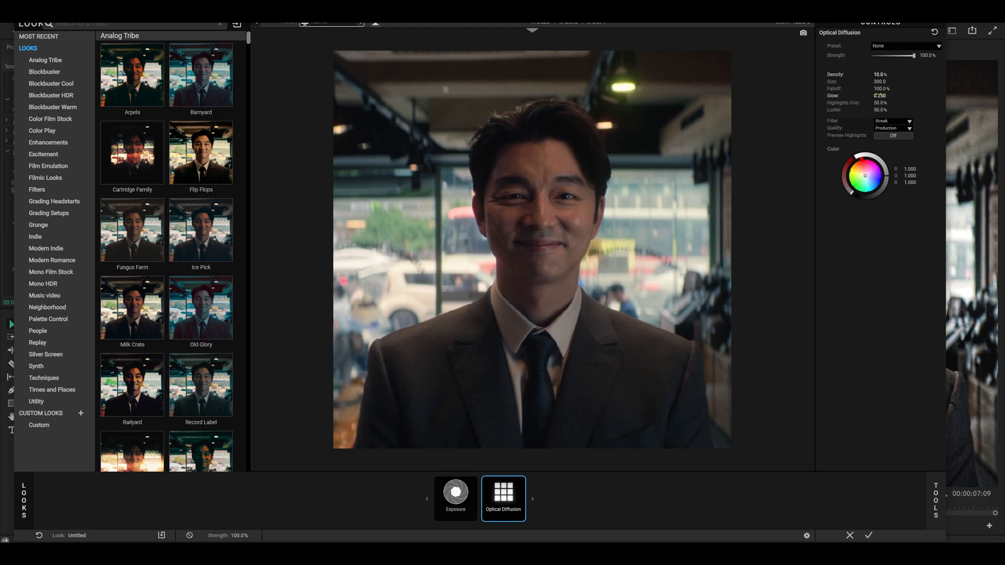
left_click(891, 128)
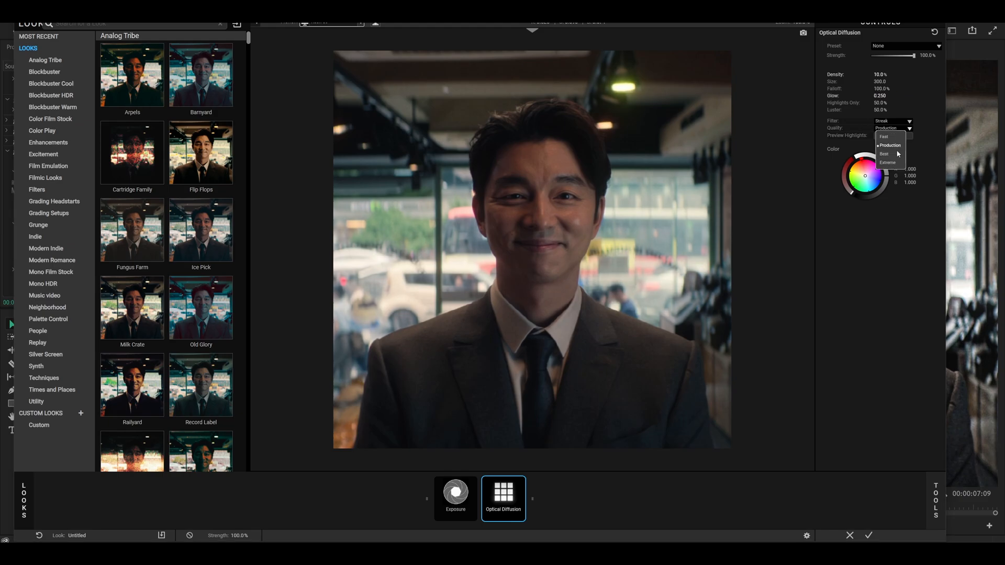
left_click(887, 162)
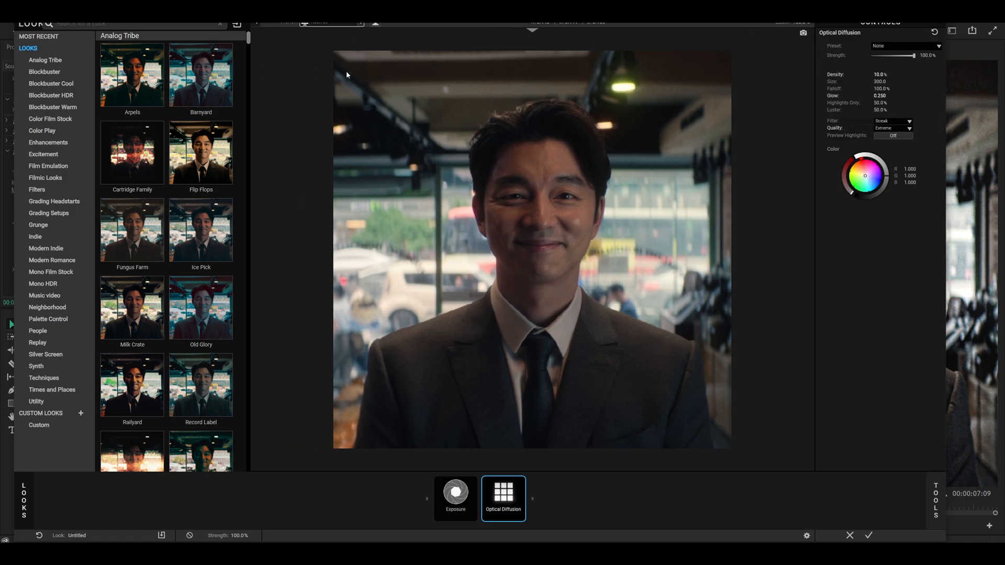
mouse_move(843, 425)
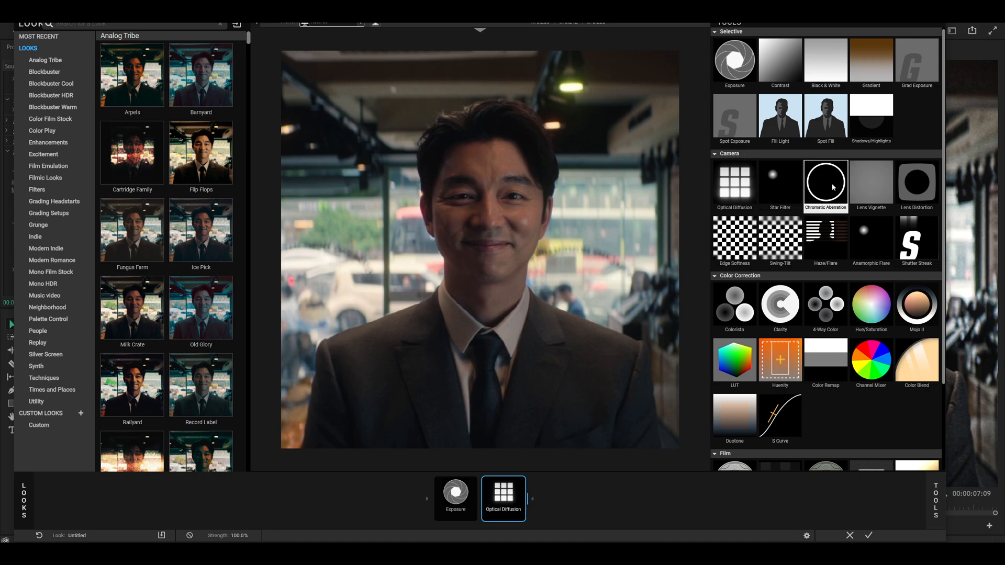
- Add Chromatic Aberration after Optical Diffusion with Red/Cyan set to 0.700
left_click(825, 184)
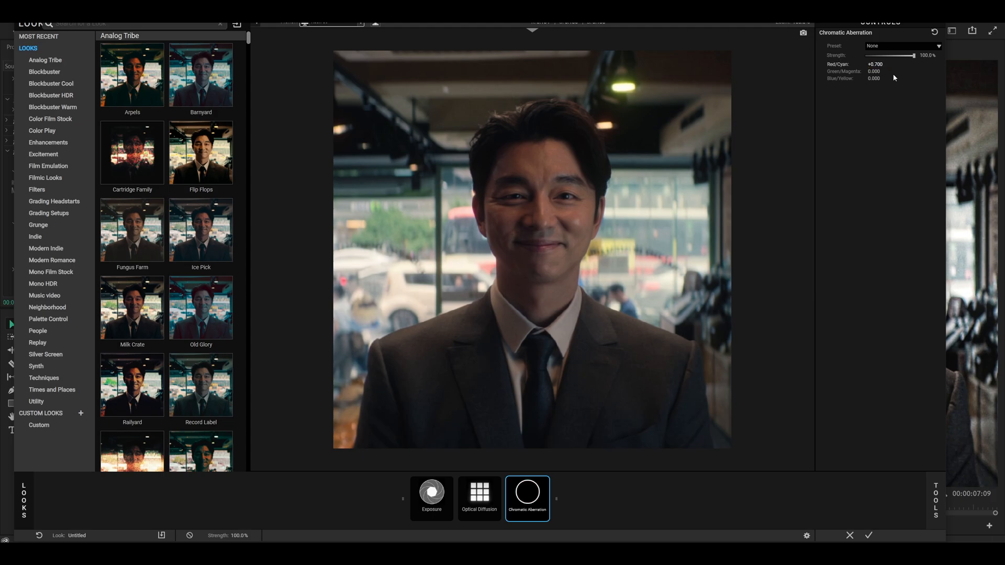
double_click(879, 79)
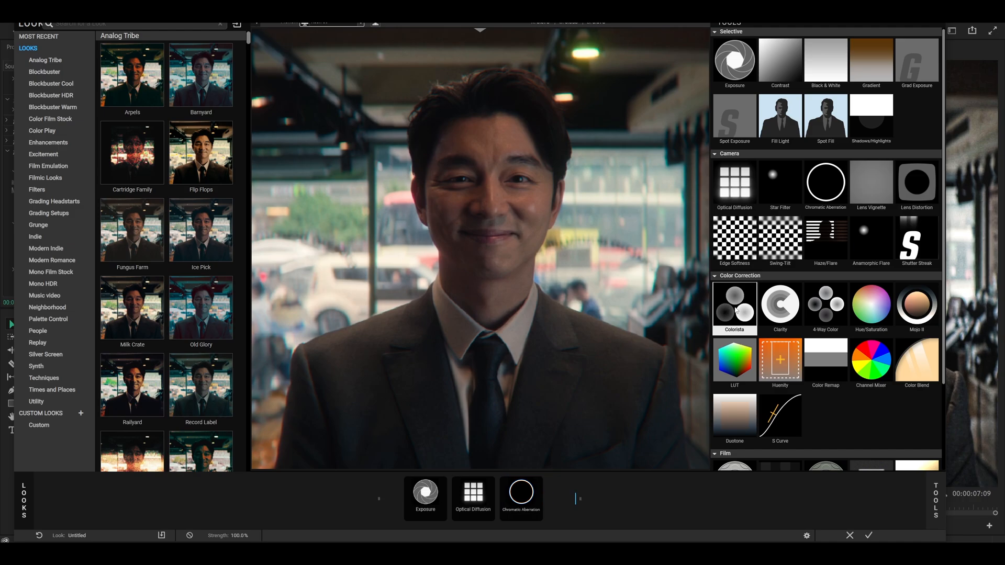
- Add a default Colorista correction after Chromatic Aberration
left_click(734, 308)
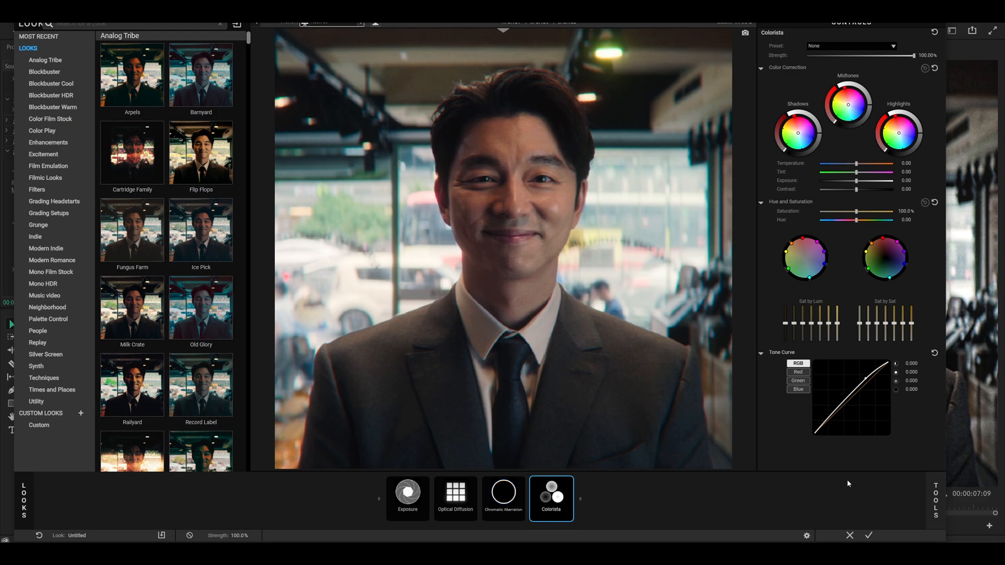
mouse_move(869, 535)
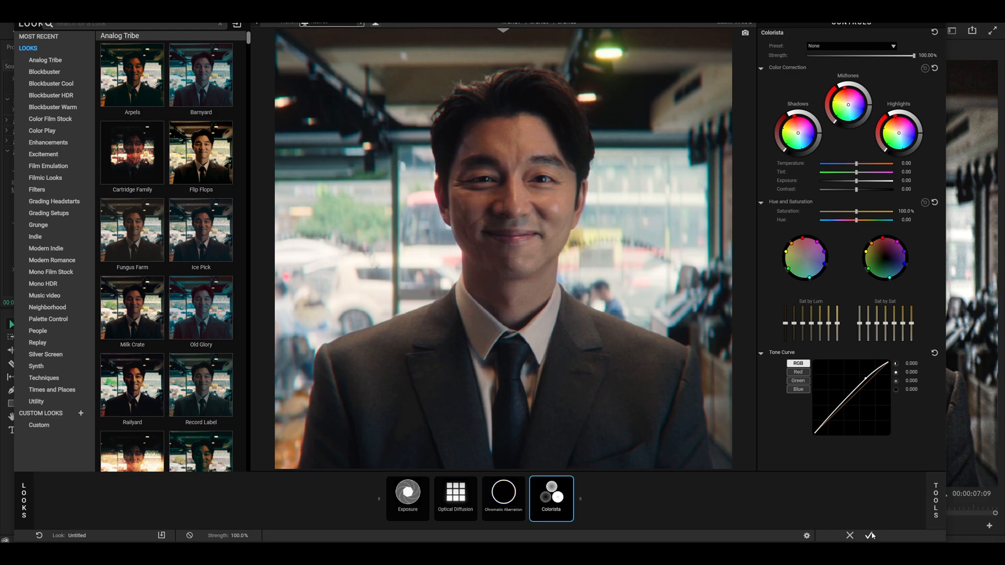
- Apply the look and set S_Glow to glow width 125 and brightness 0.500
left_click(869, 535)
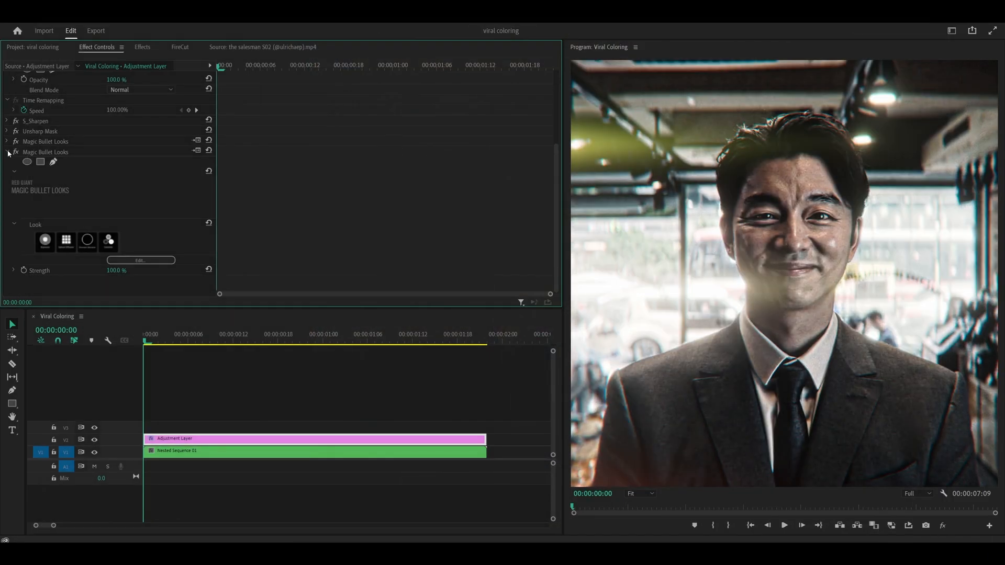
left_click(142, 46)
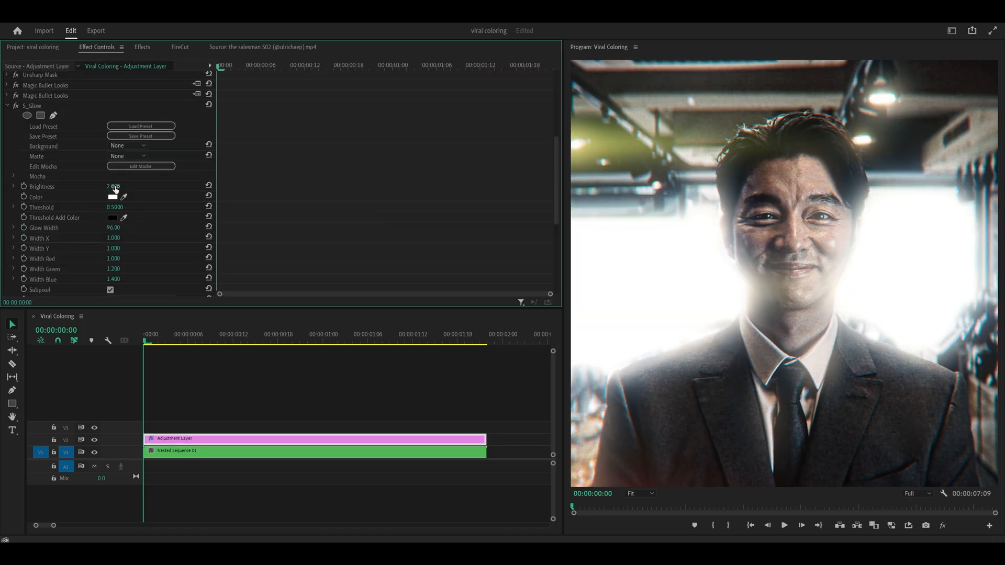
mouse_move(90, 187)
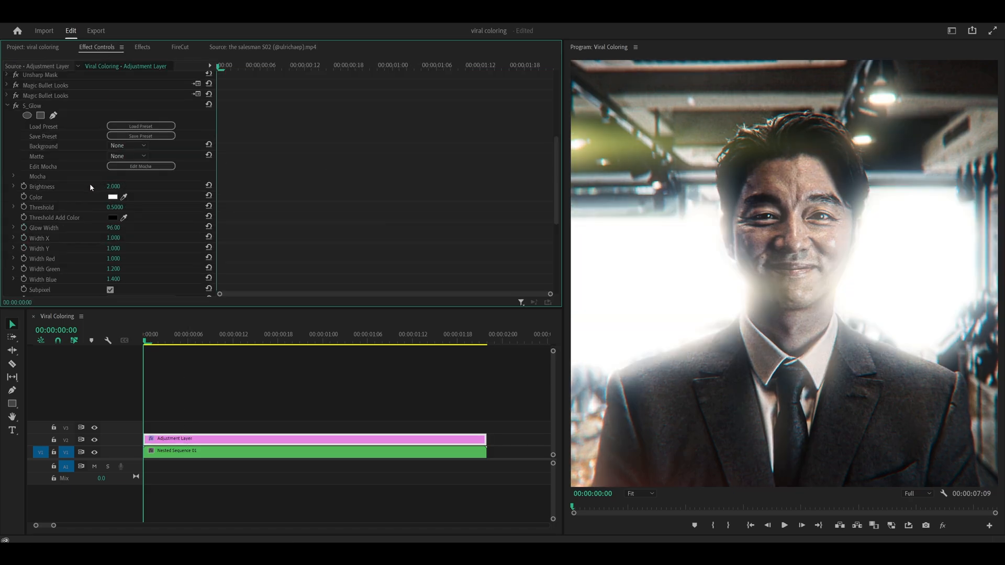
mouse_move(130, 190)
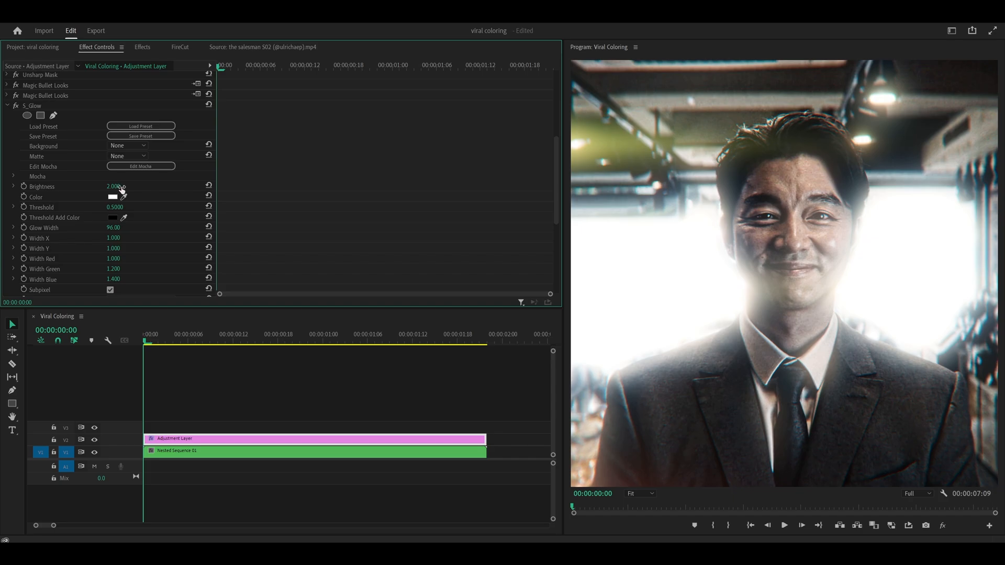
mouse_move(53, 231)
type("125")
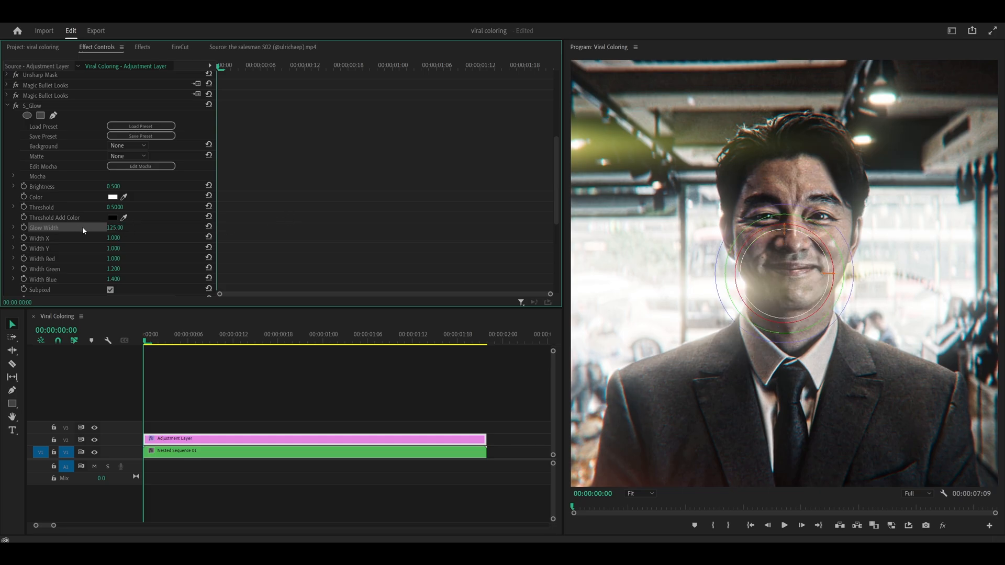
mouse_move(137, 198)
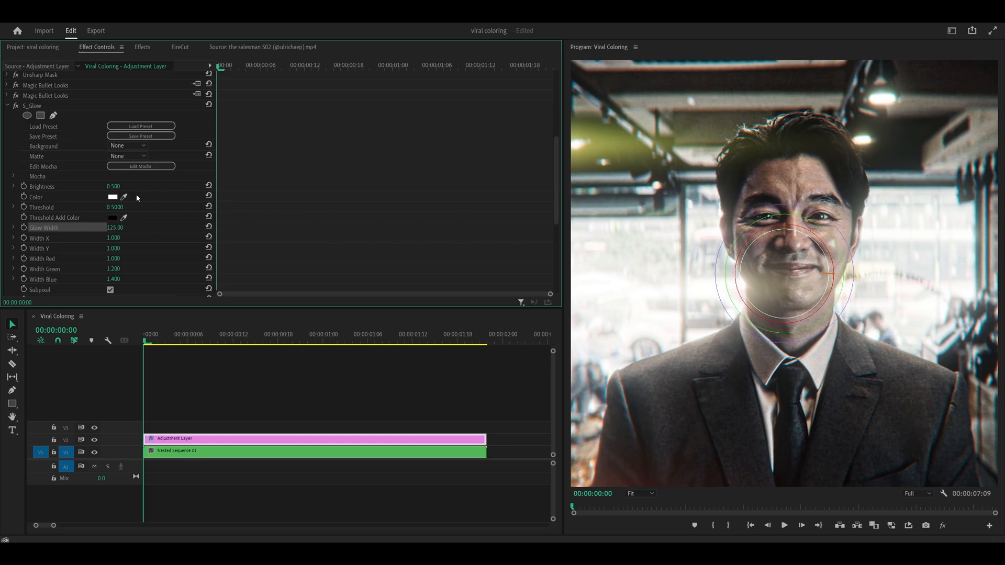
mouse_move(71, 190)
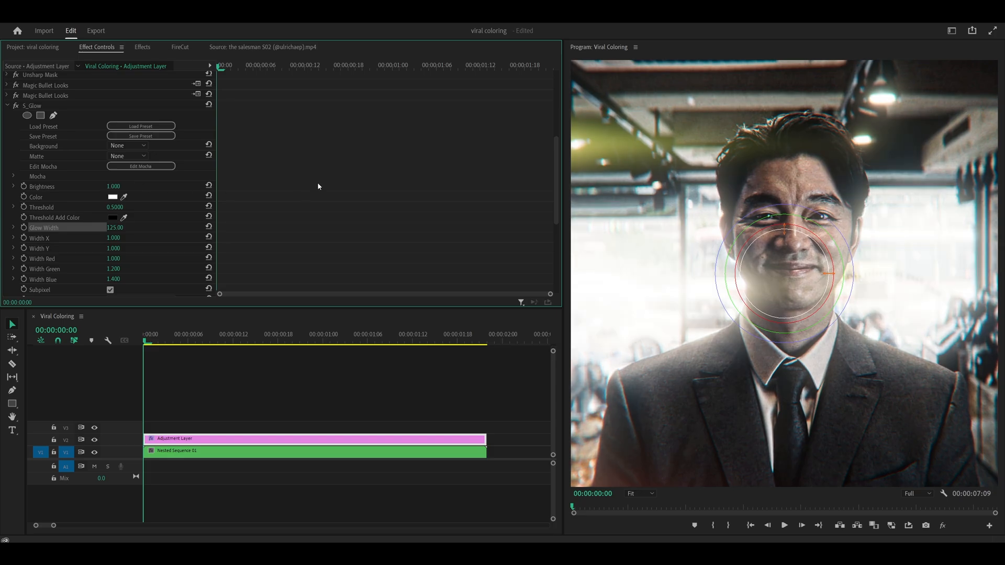
left_click(348, 439)
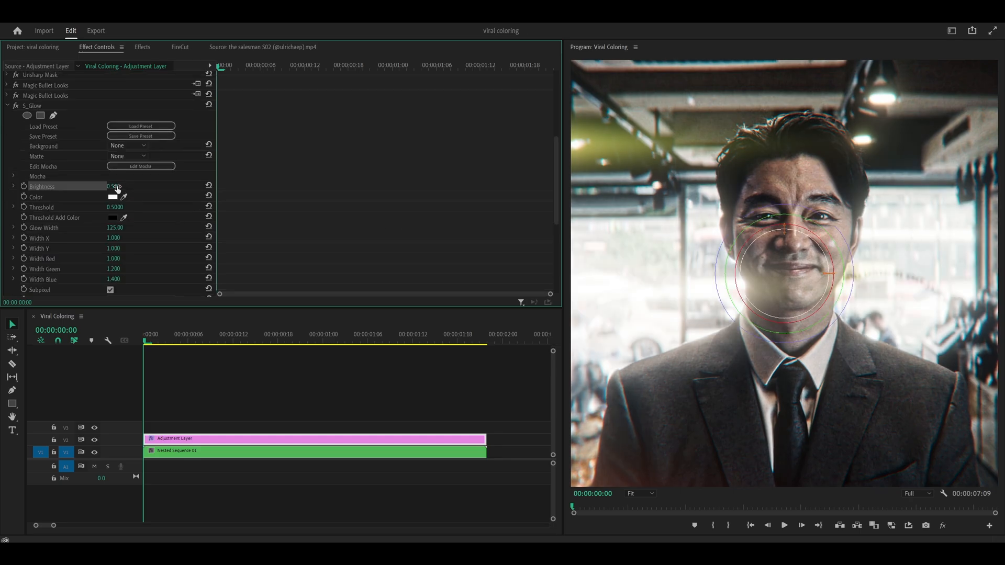
left_click_drag(115, 186, 131, 187)
type("brightness")
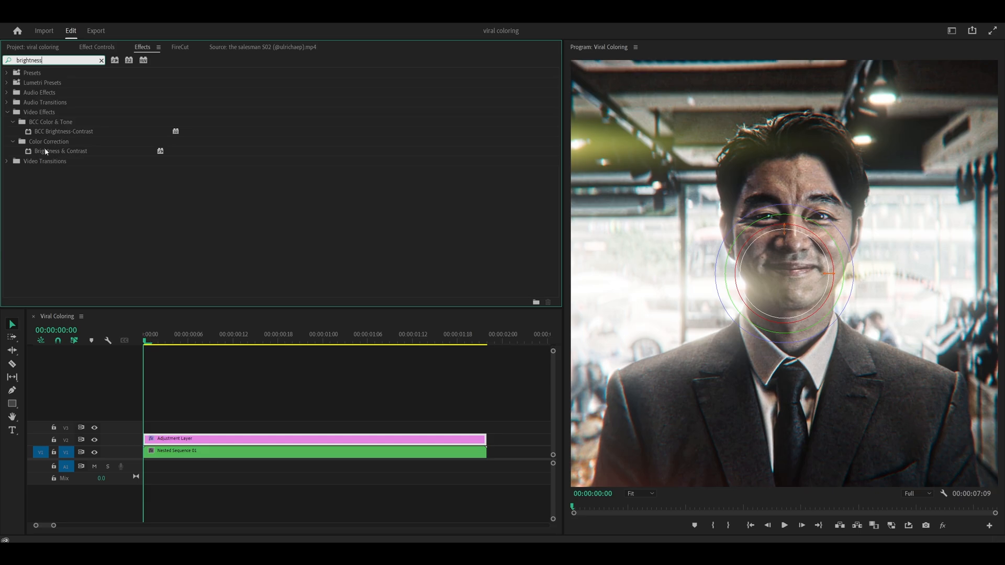
- Apply Brightness & Contrast to the adjustment layer with brightness 5.0 and contrast 10.0
left_click(60, 151)
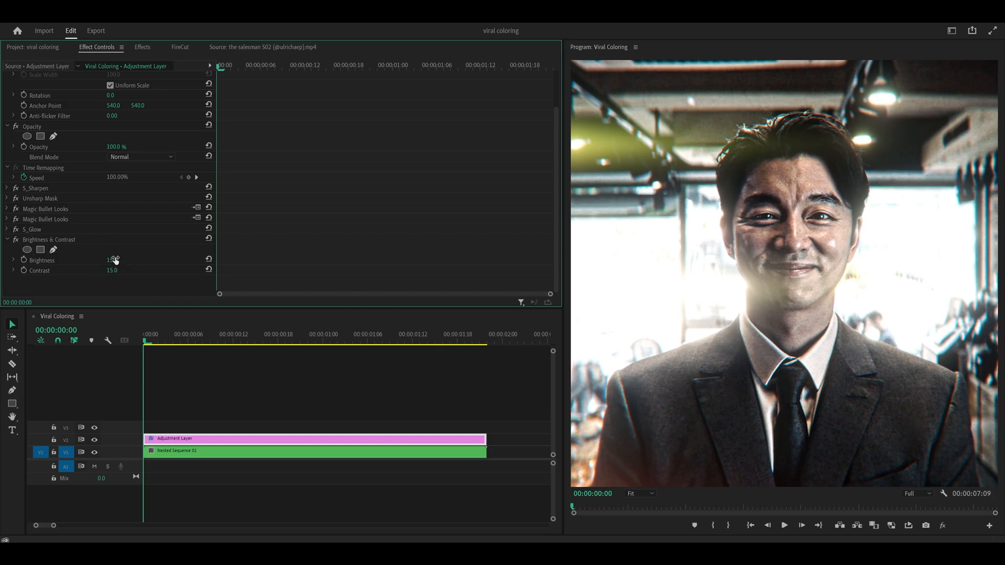
double_click(112, 270)
type("5")
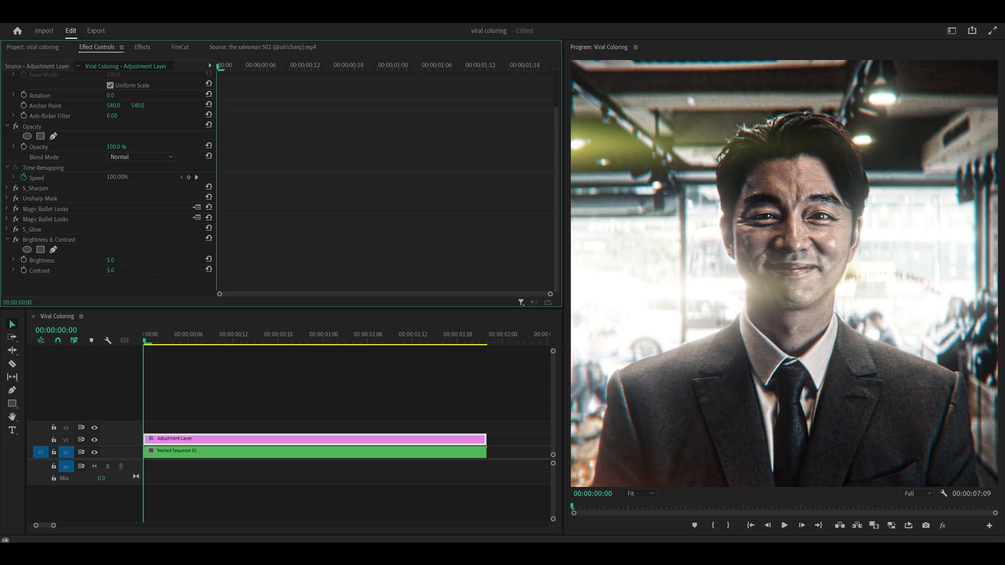
left_click(110, 270)
type("10")
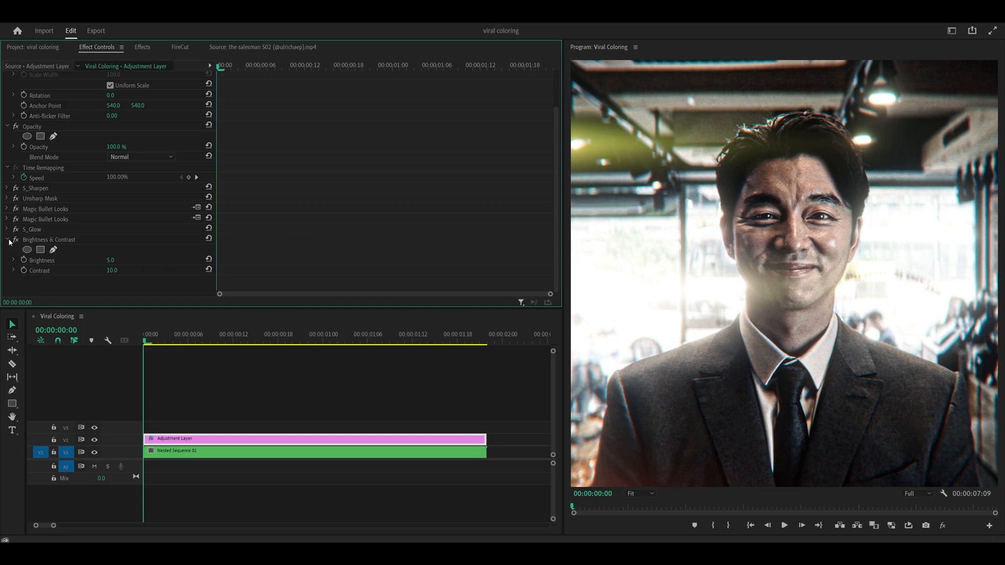
- Select the six effects from S_Sharpen through Brightness & Contrast in Effect Controls
scroll("up", 3)
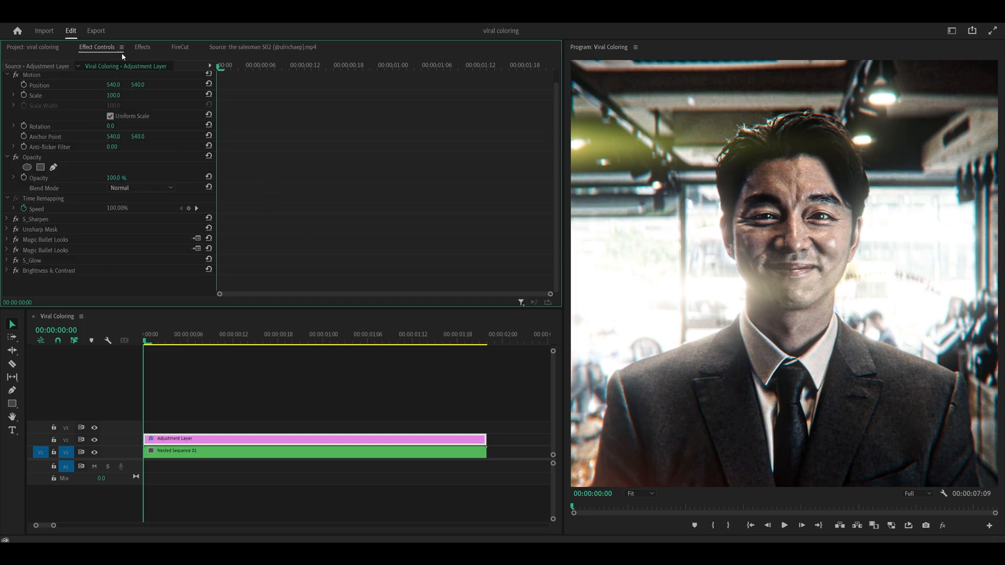
mouse_move(37, 224)
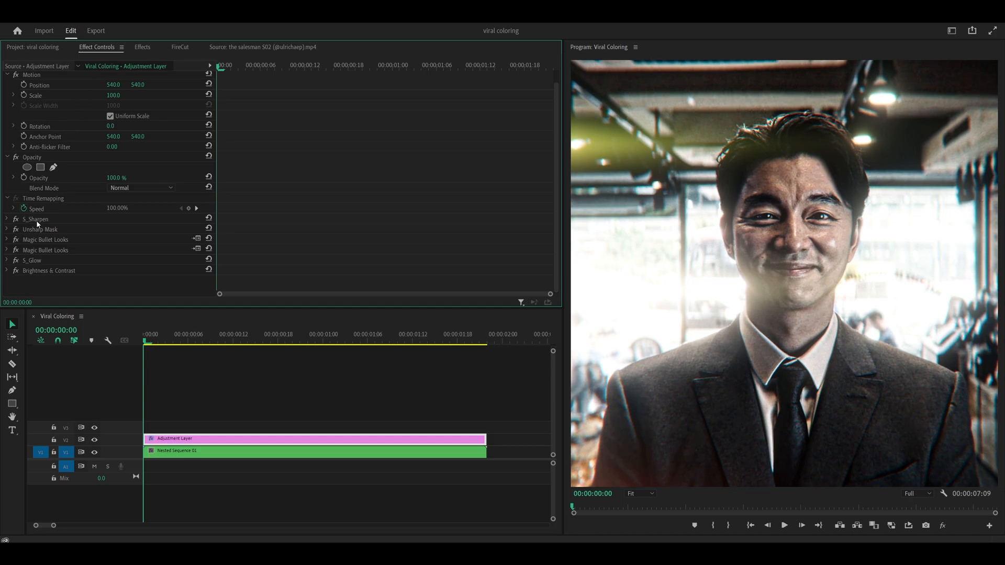
mouse_move(40, 221)
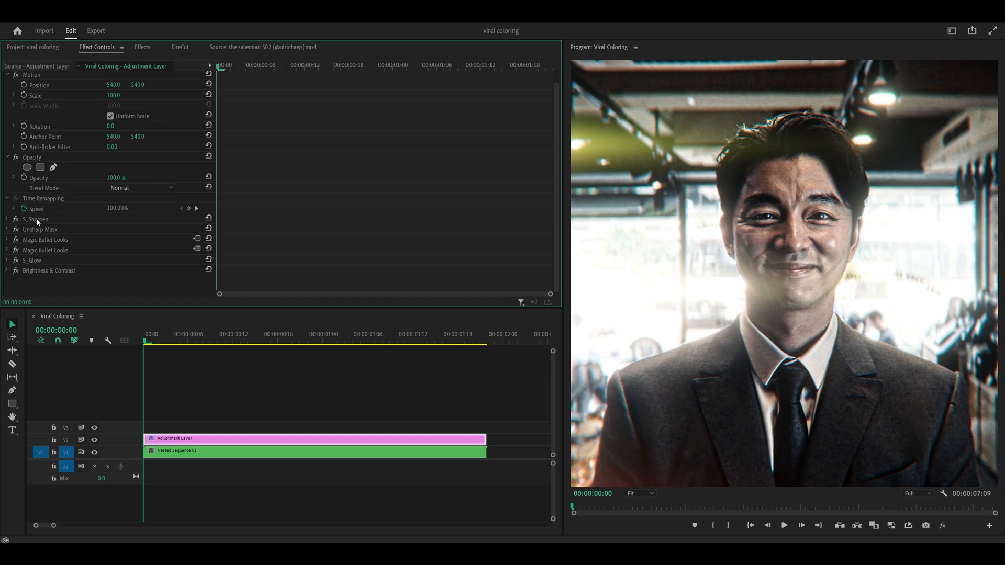
left_click(35, 219)
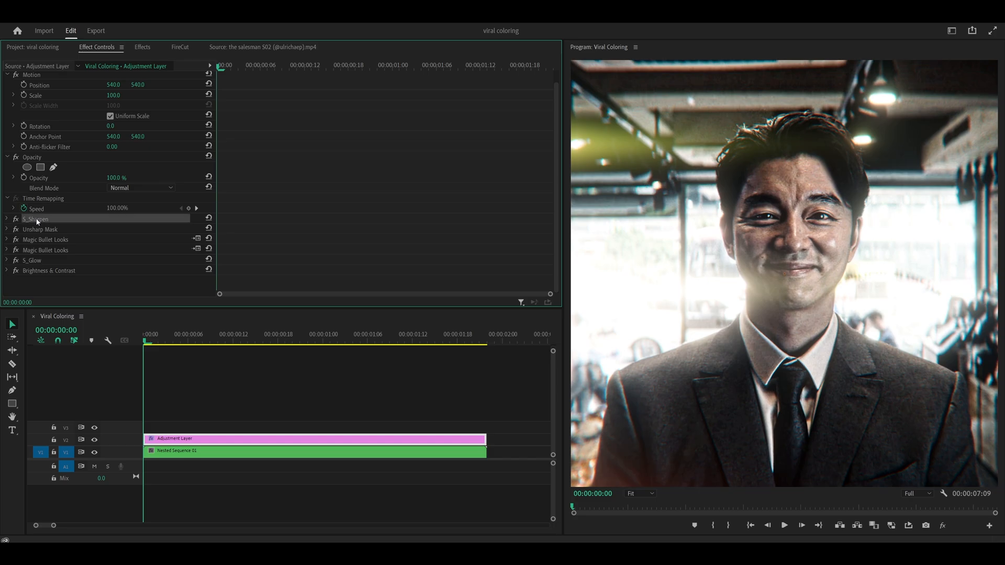
left_click(40, 229)
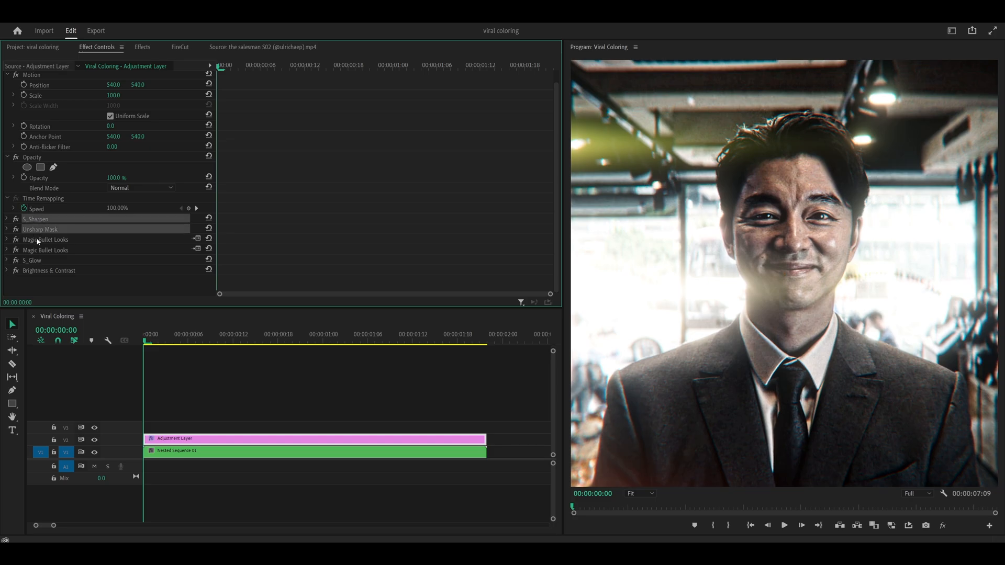
left_click(45, 245)
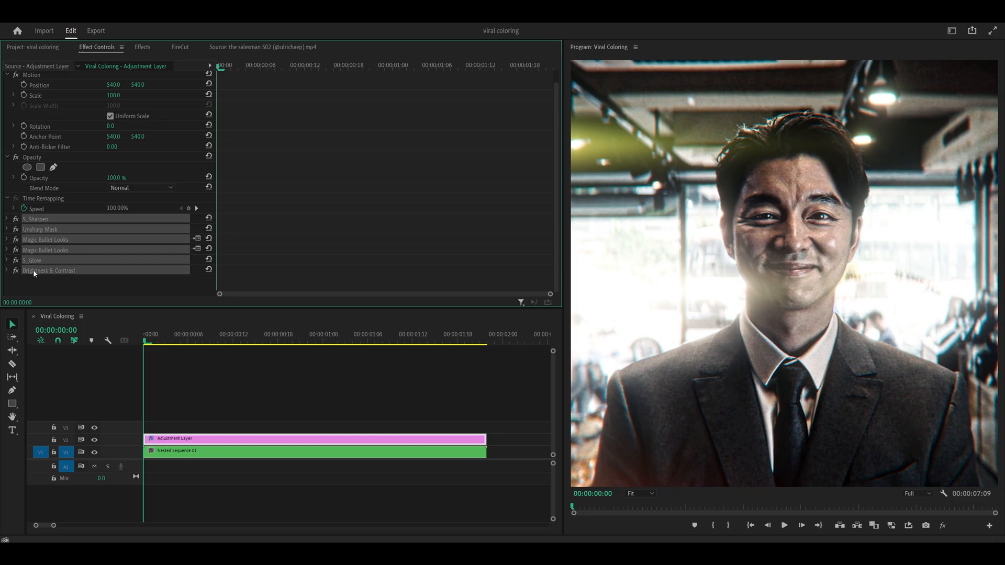
- Save the selected effects as a preset named 'Quality Coloring Test'
right_click(49, 270)
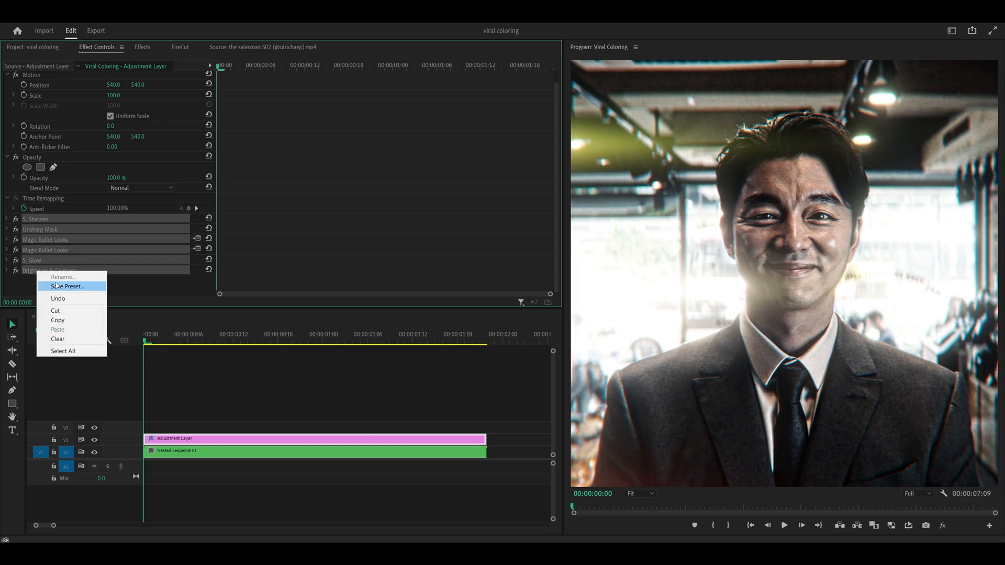
left_click(66, 286)
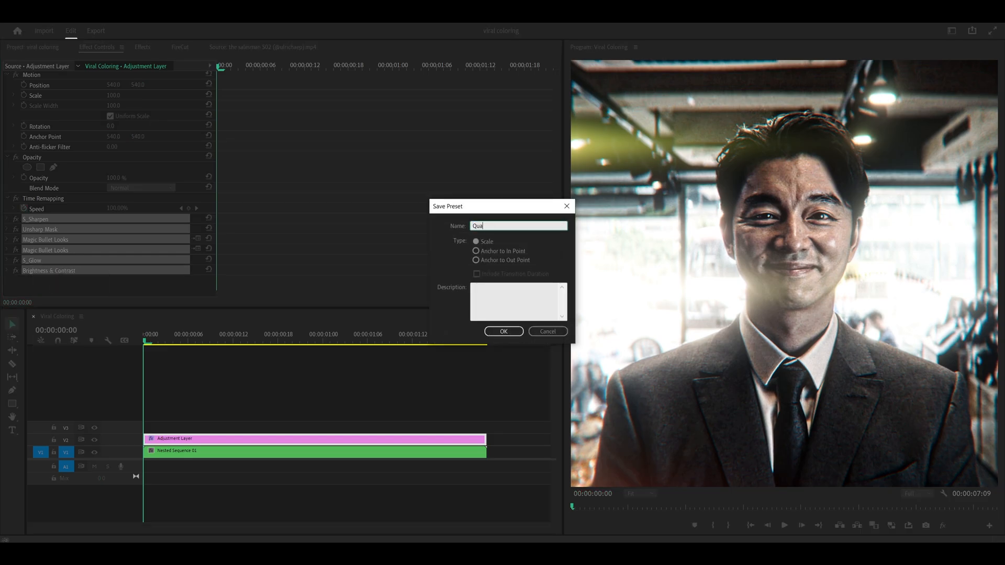
type("lity Coloring Test")
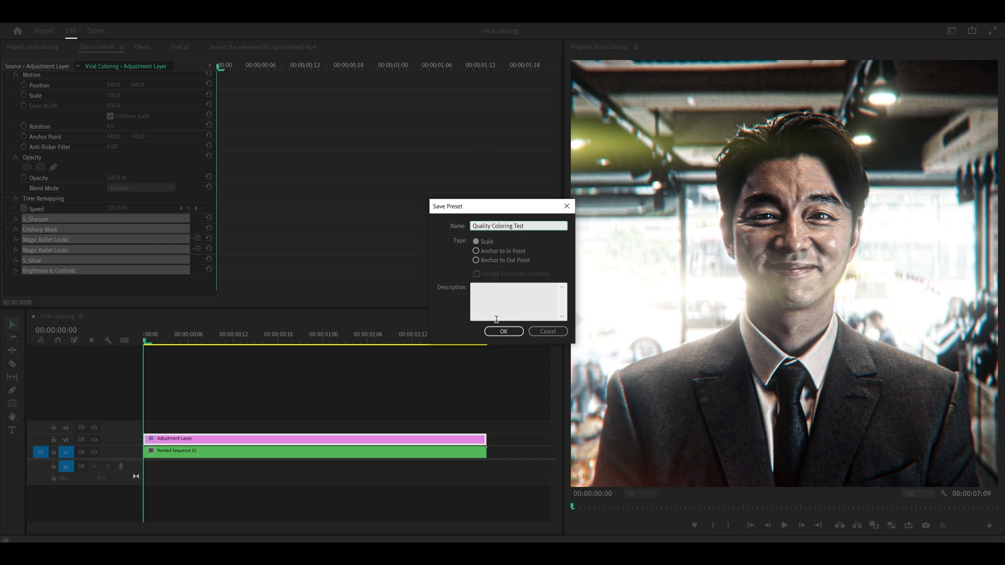
left_click(503, 331)
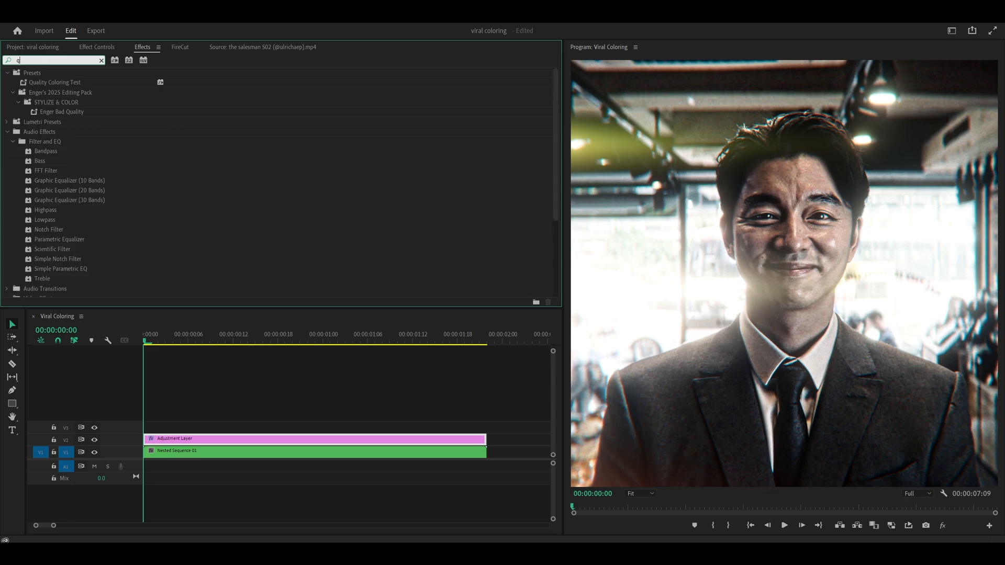
- Search Effects for 'quality' to find the preset, then select the adjustment layer clip
type("quality")
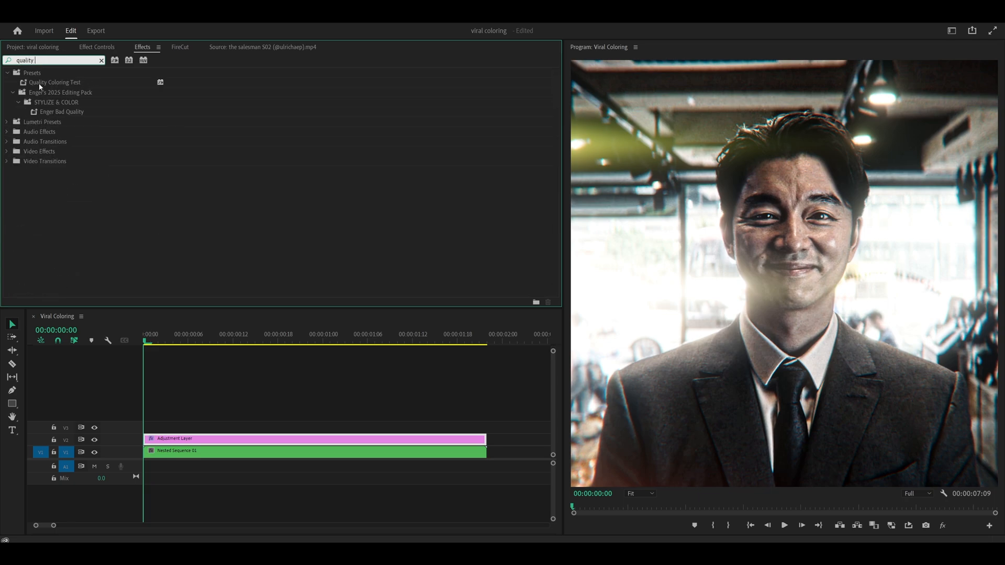
mouse_move(40, 84)
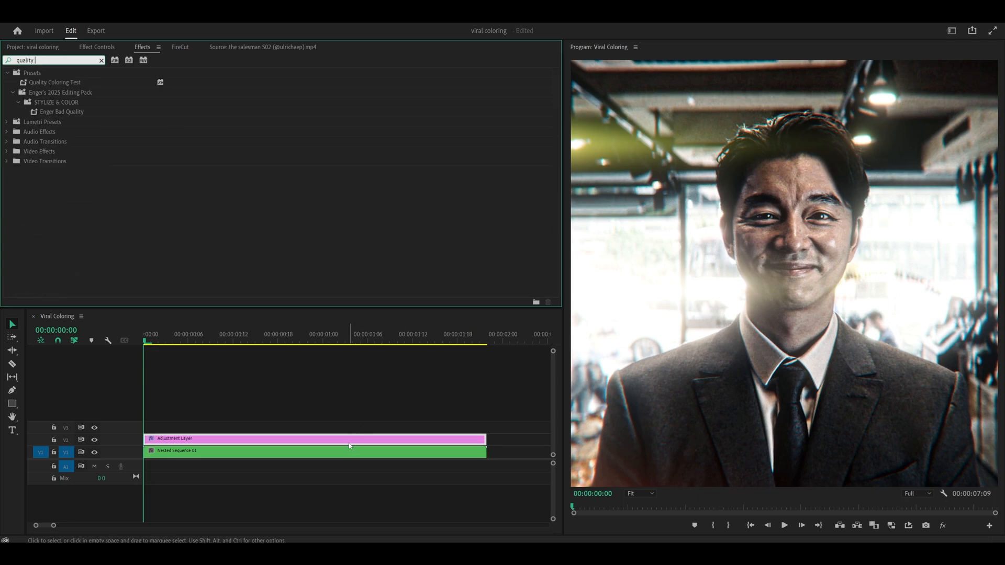
left_click(97, 46)
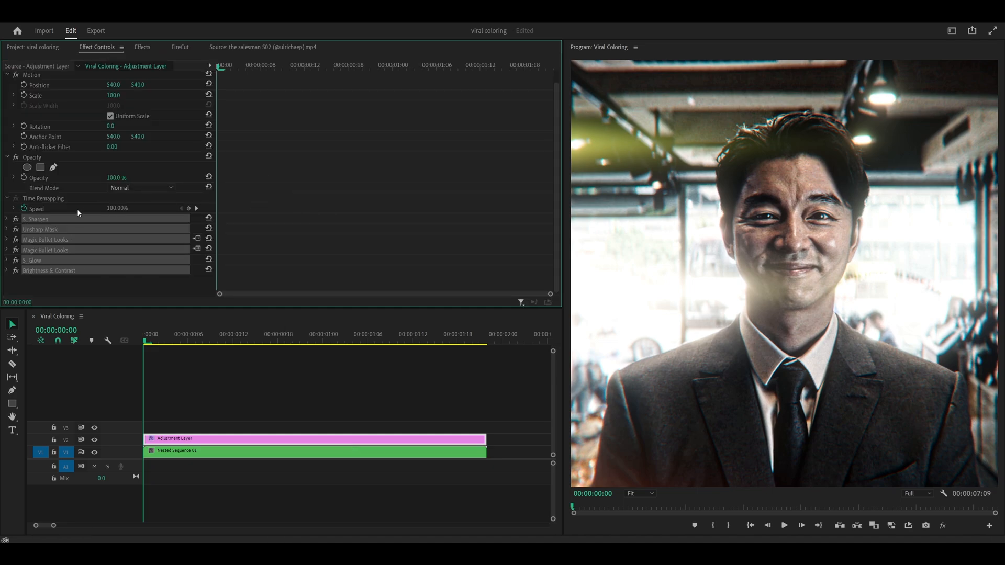